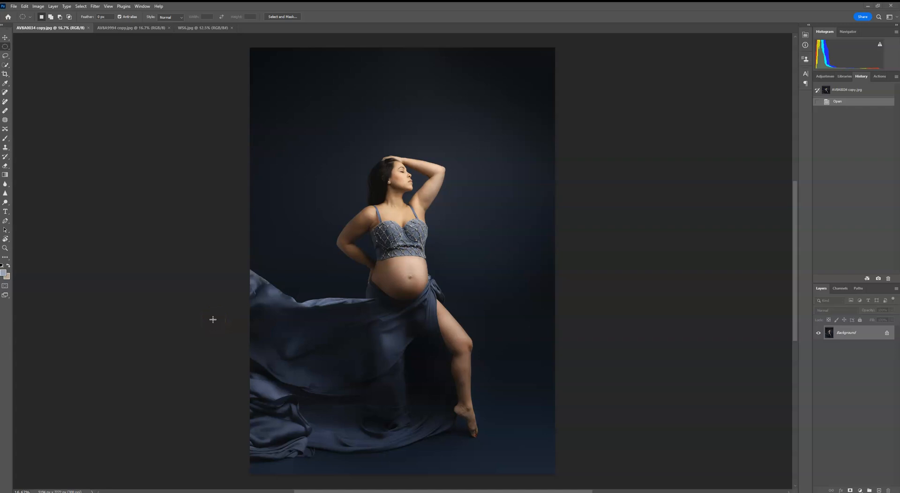
pyautogui.moveTo(223, 191)
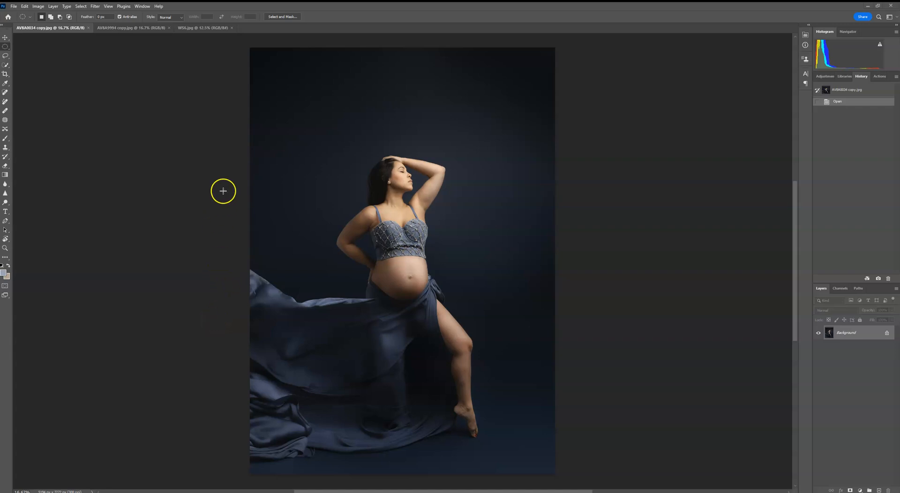
pyautogui.moveTo(170, 78)
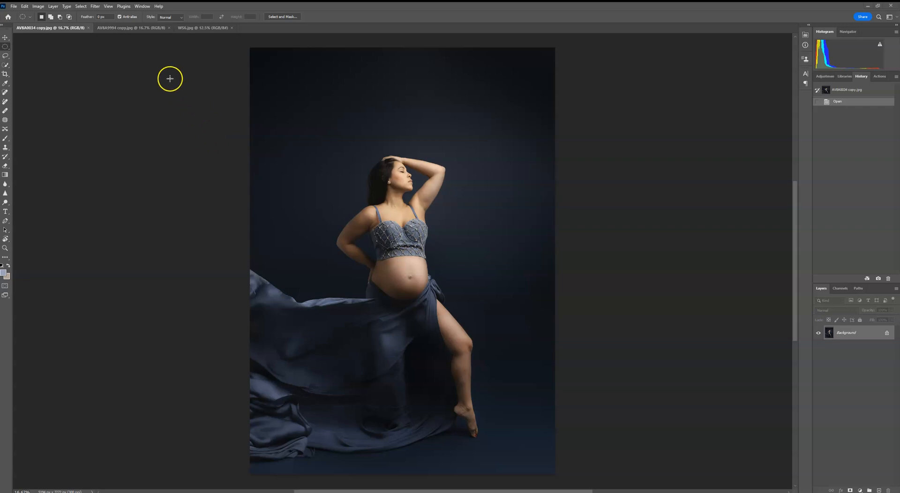
pyautogui.moveTo(125, 48)
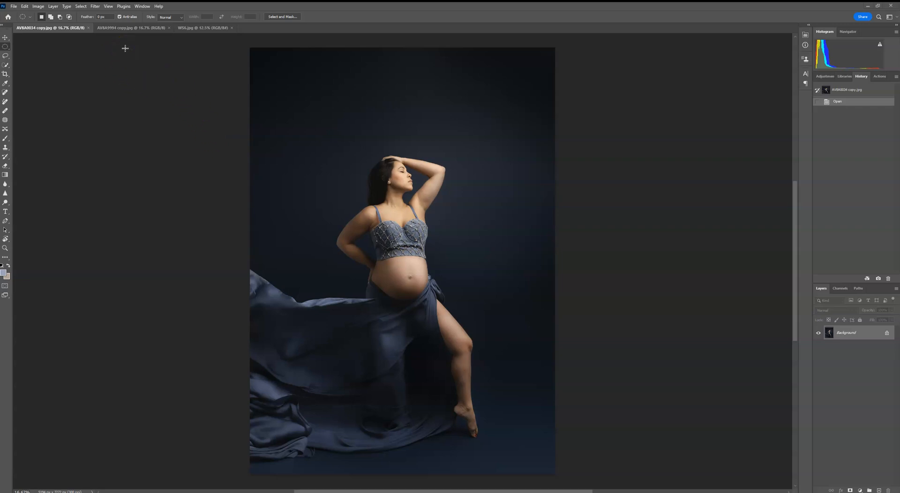
pyautogui.moveTo(155, 39)
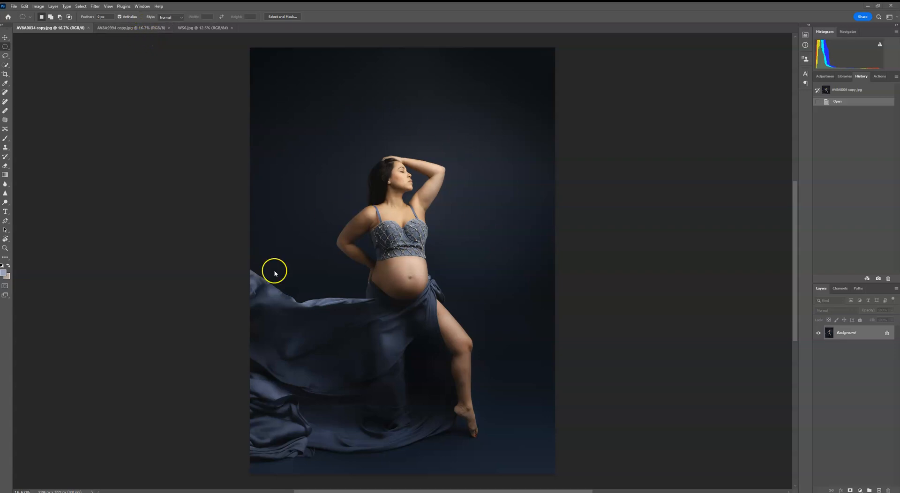
pyautogui.moveTo(585, 410)
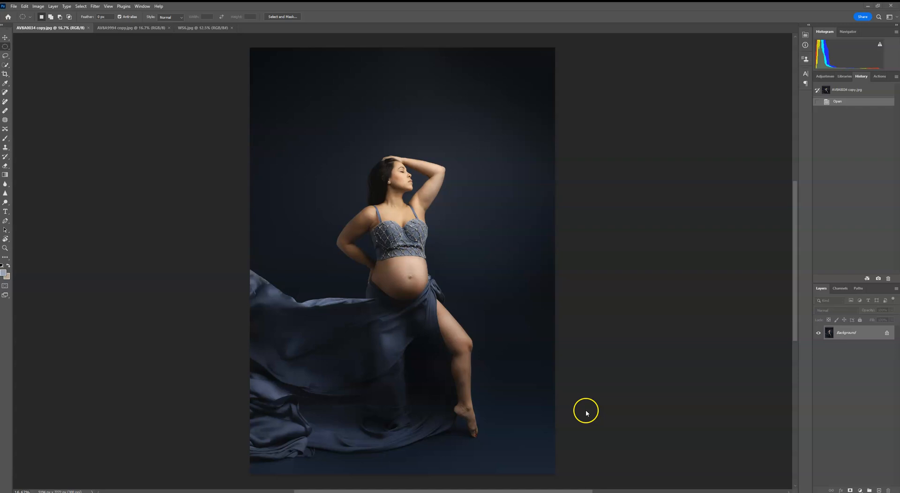
pyautogui.moveTo(290, 425)
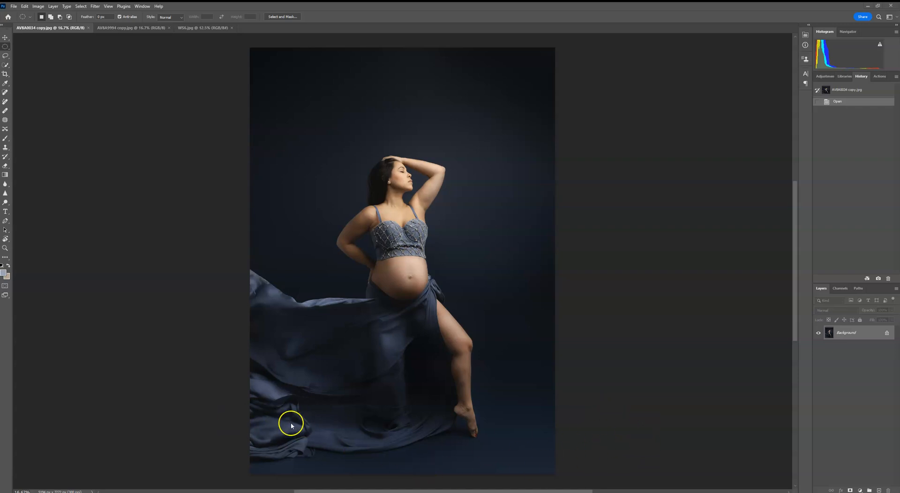
pyautogui.moveTo(499, 75)
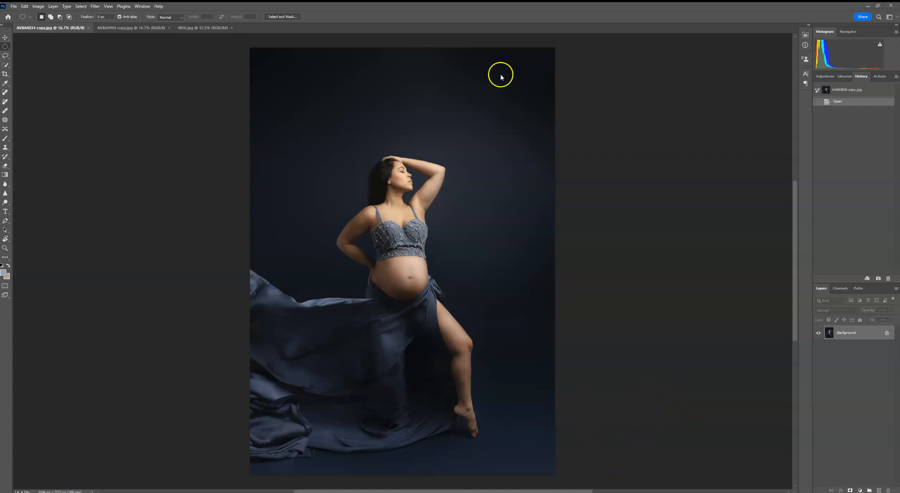
pyautogui.moveTo(418, 260)
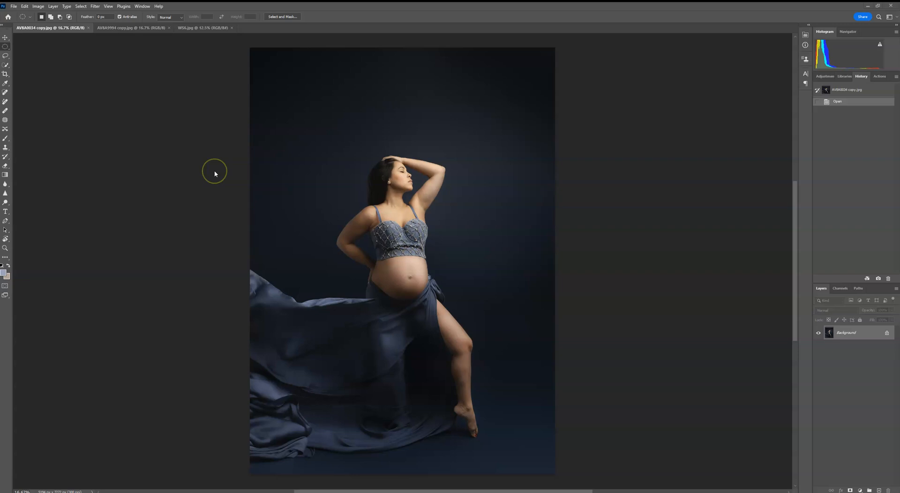
pyautogui.moveTo(208, 136)
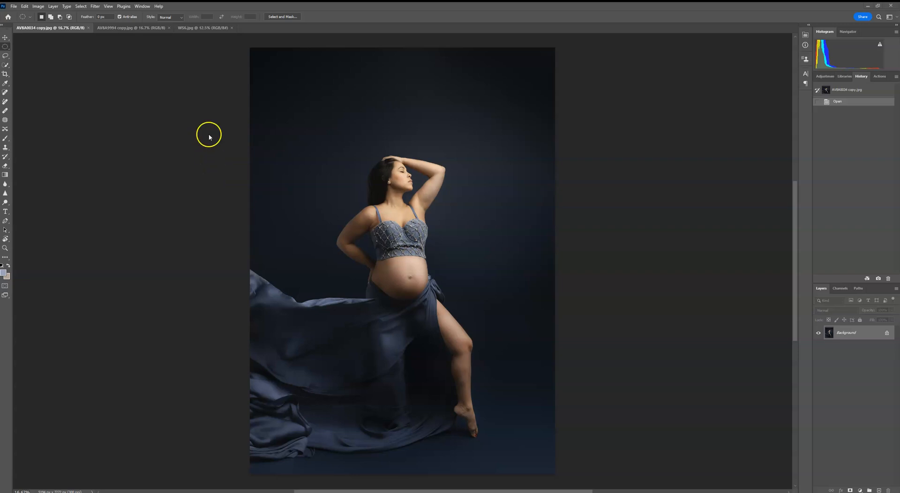
pyautogui.moveTo(218, 148)
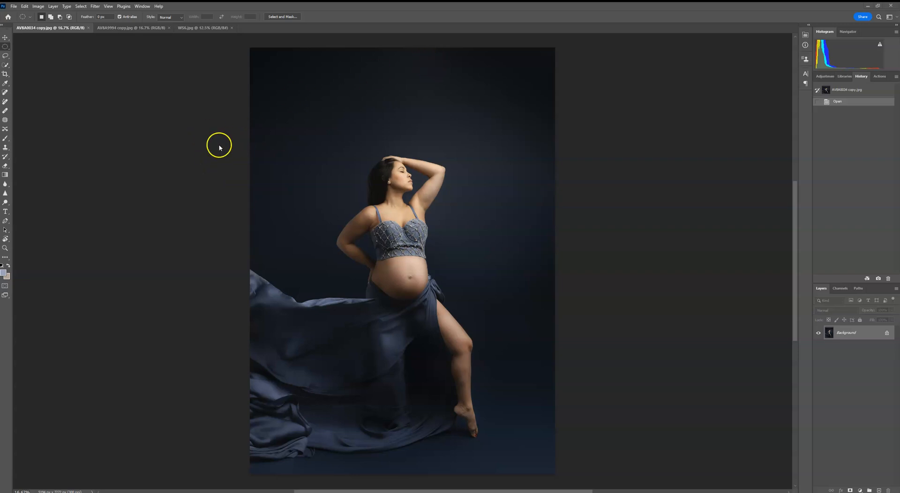
pyautogui.moveTo(209, 146)
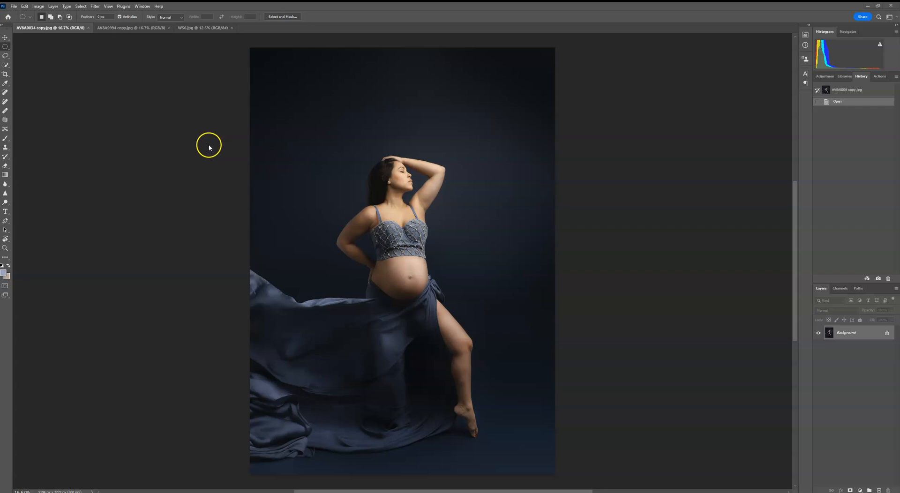
pyautogui.moveTo(211, 211)
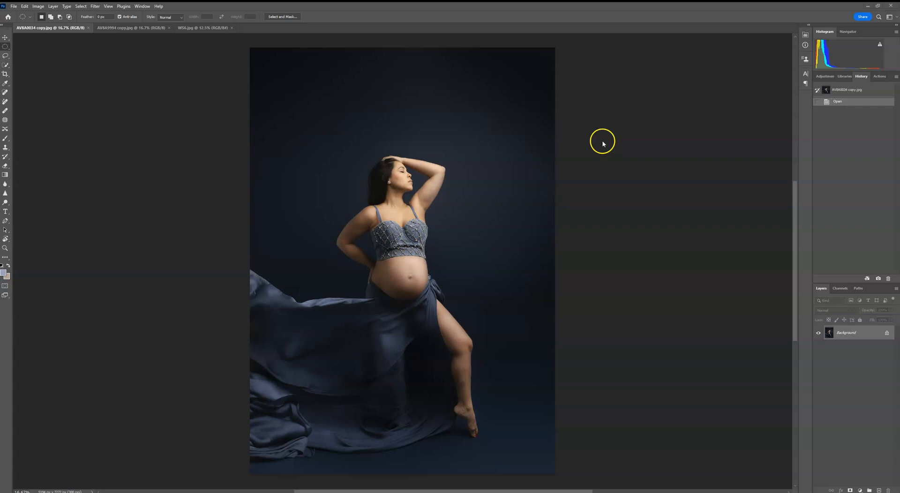
pyautogui.moveTo(442, 267)
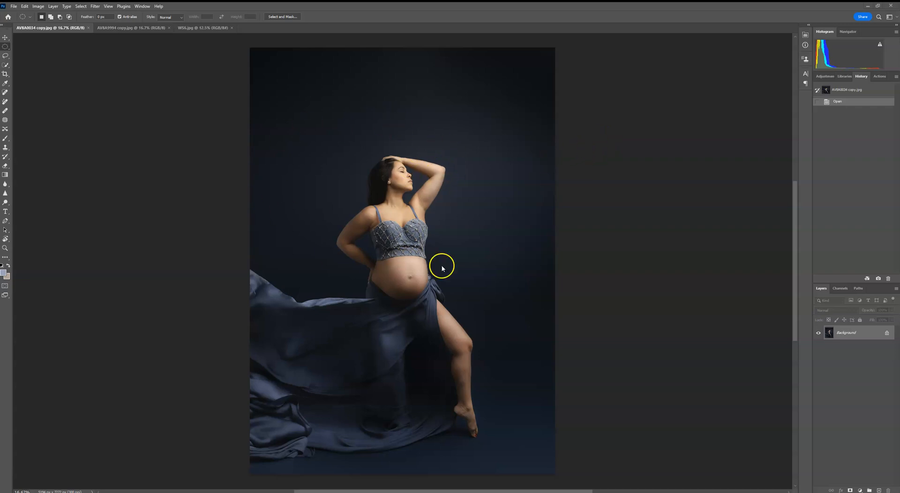
pyautogui.moveTo(490, 255)
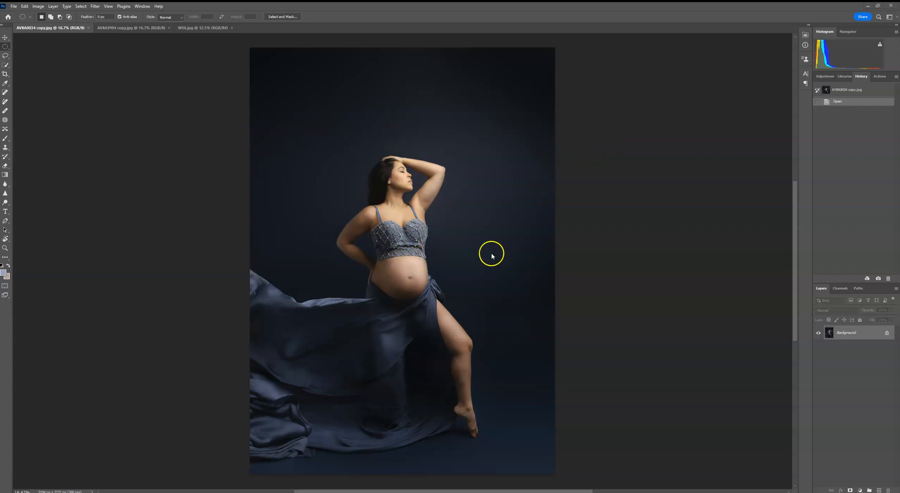
pyautogui.moveTo(518, 184)
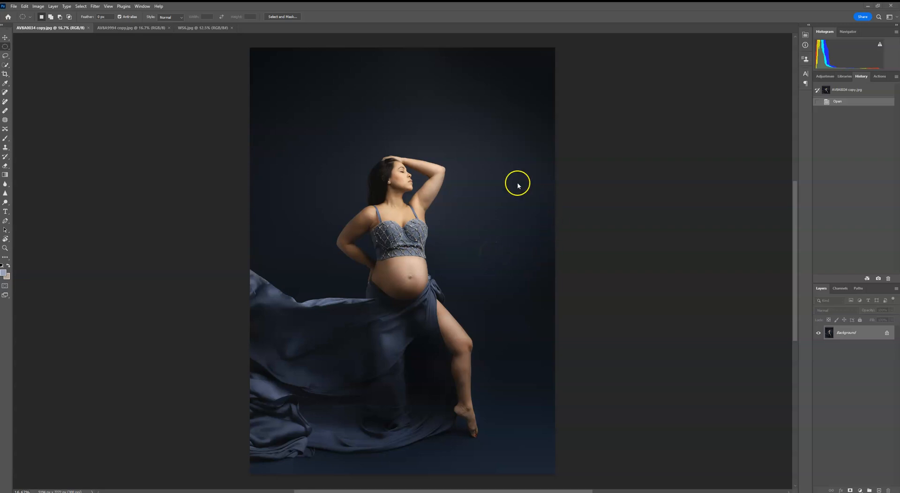
pyautogui.moveTo(343, 205)
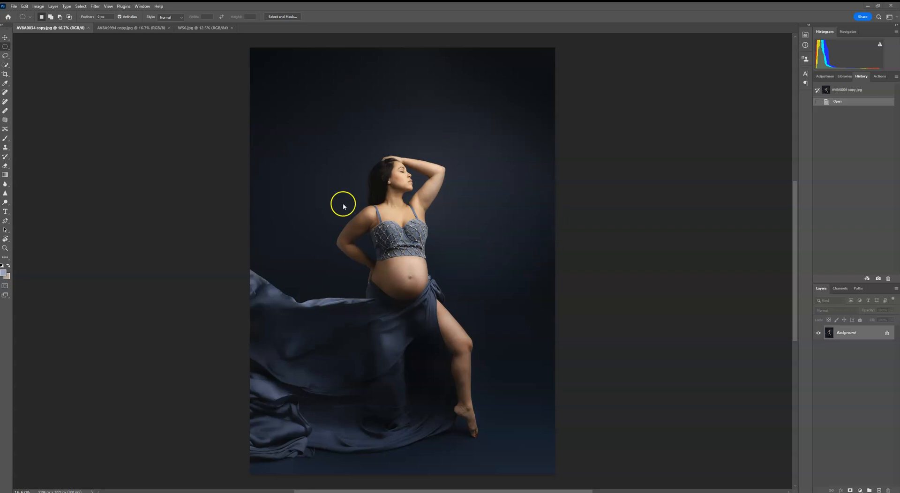
pyautogui.moveTo(111, 31)
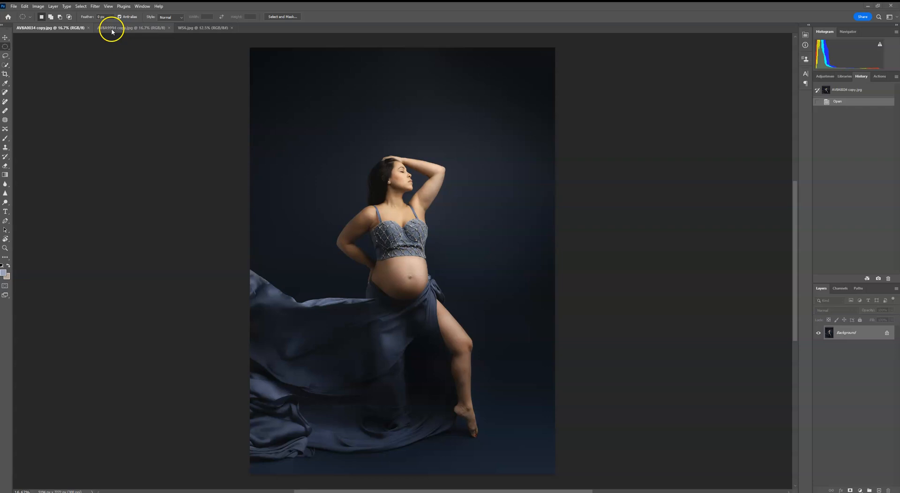
# Select the woman and her fabric automatically, extending the selection over the lower fabric.
pyautogui.click(129, 27)
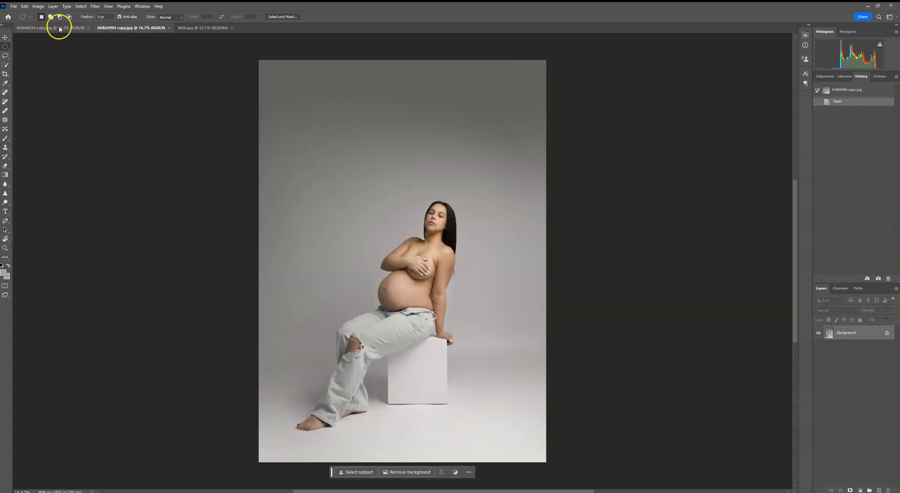
pyautogui.click(49, 27)
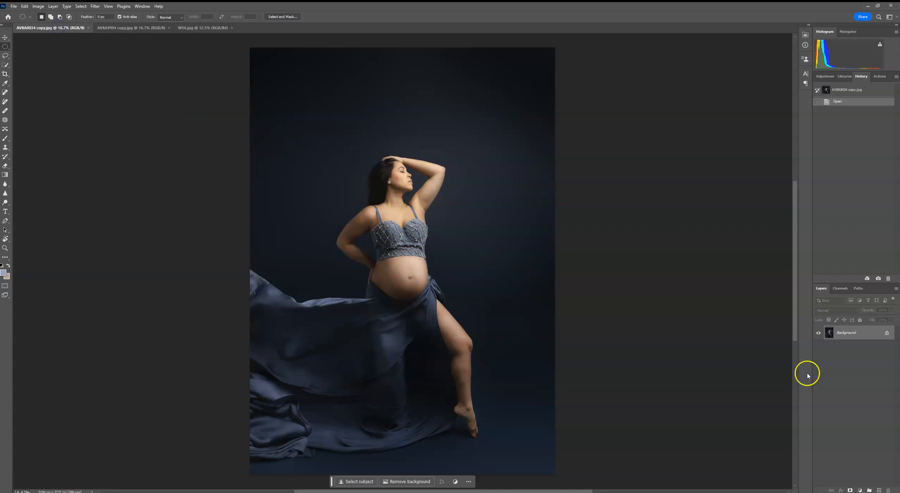
pyautogui.moveTo(6, 65)
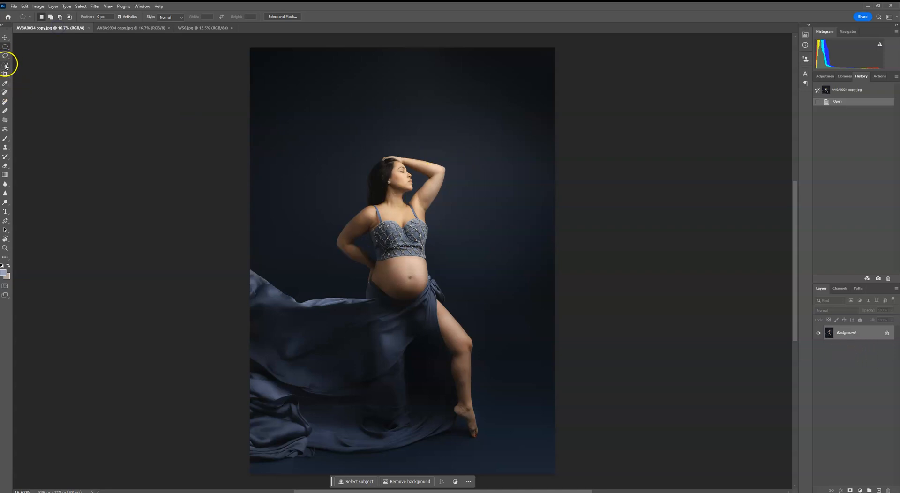
pyautogui.click(6, 64)
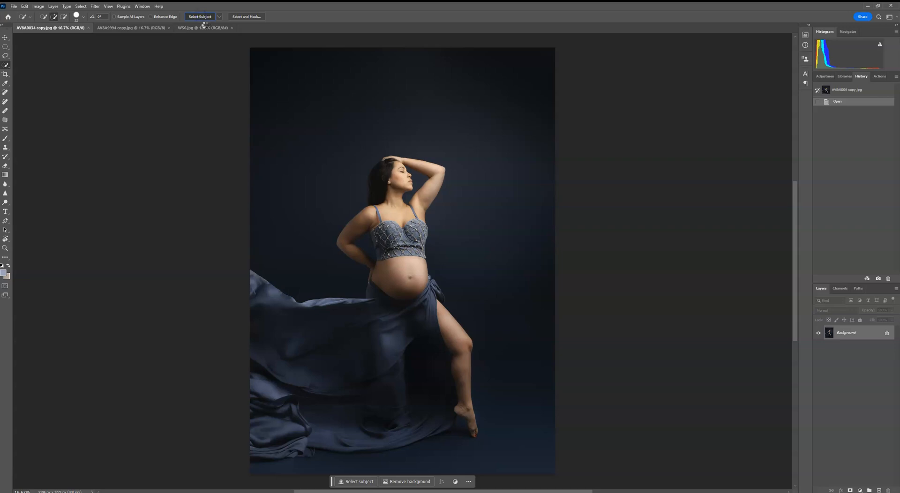
pyautogui.click(198, 16)
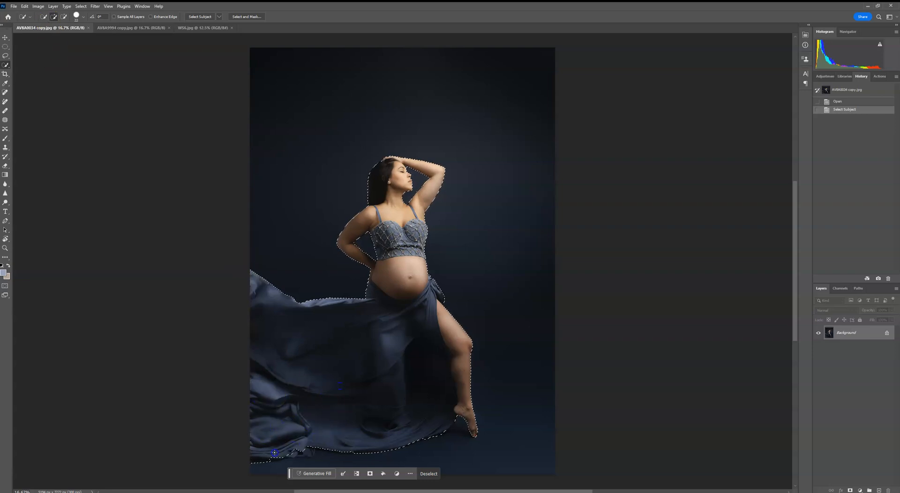
pyautogui.click(374, 348)
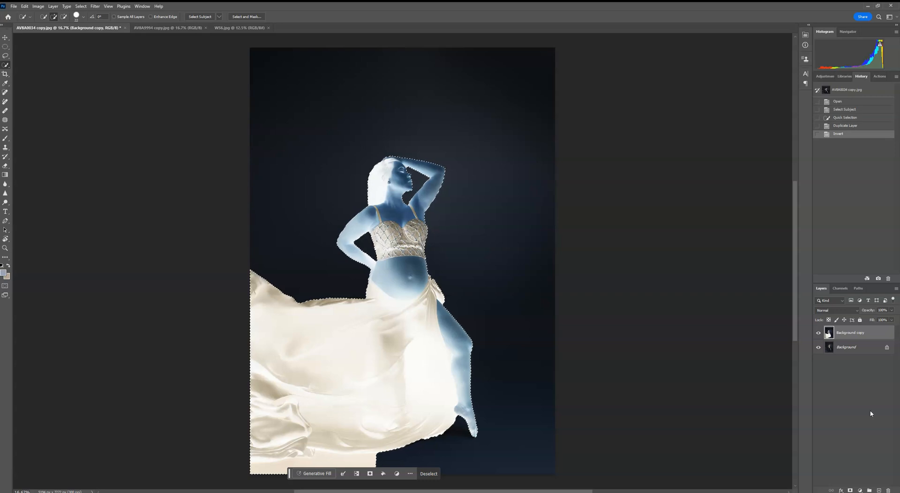
# Undo the accidental colour inversion, then invert the subject mask on the duplicated layer (Ctrl+I).
pyautogui.click(25, 6)
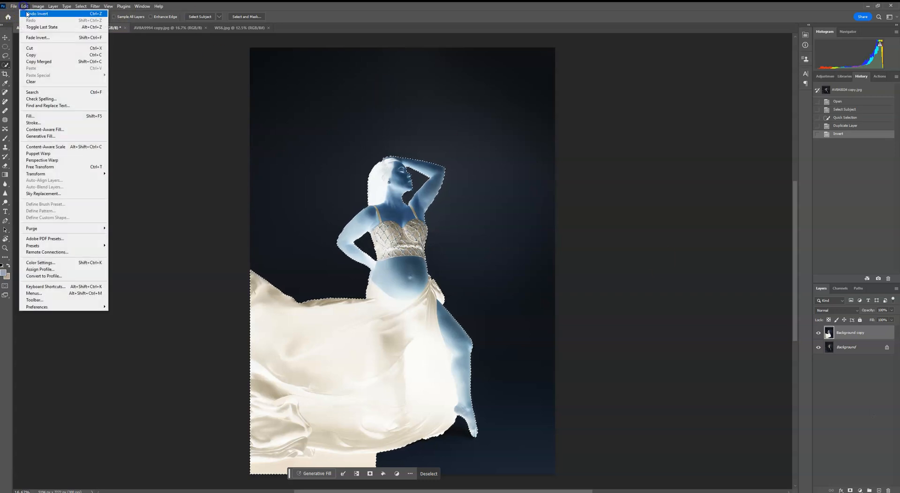
pyautogui.click(37, 13)
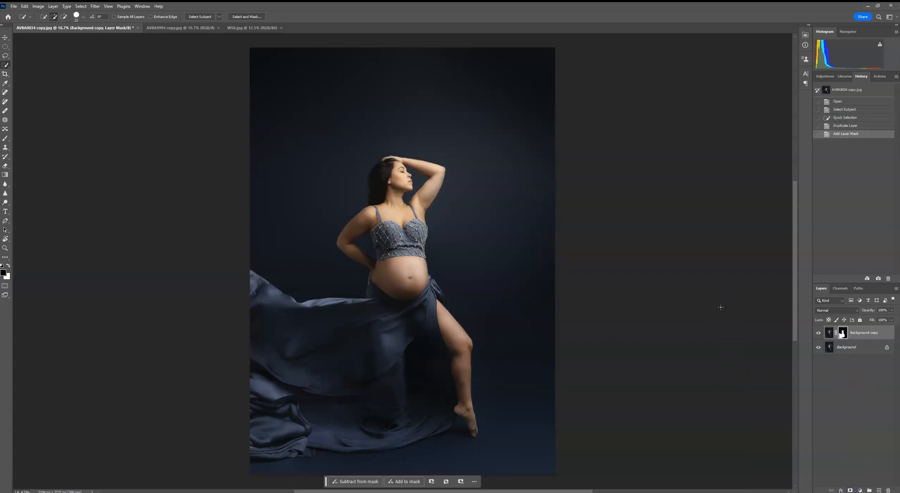
pyautogui.press('ctrl+i')
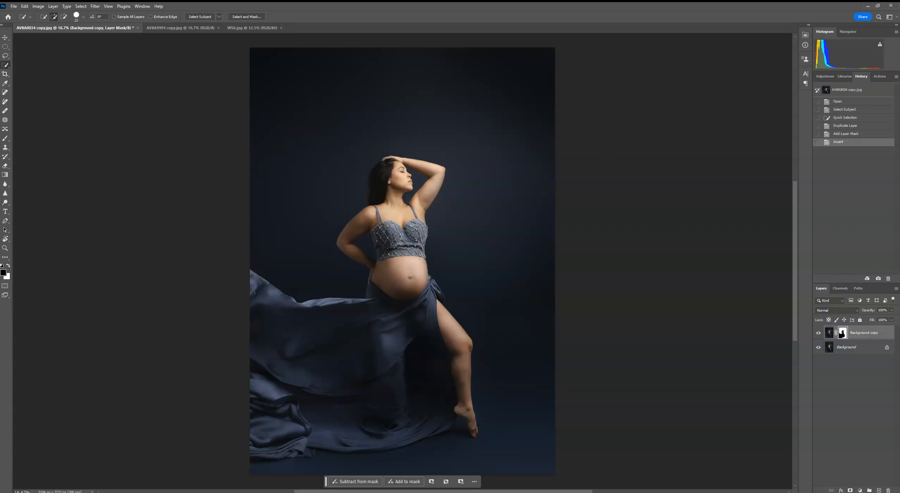
# Start Place Embedded and browse the WindowLightNew folder's WS overlay thumbnails.
pyautogui.click(13, 5)
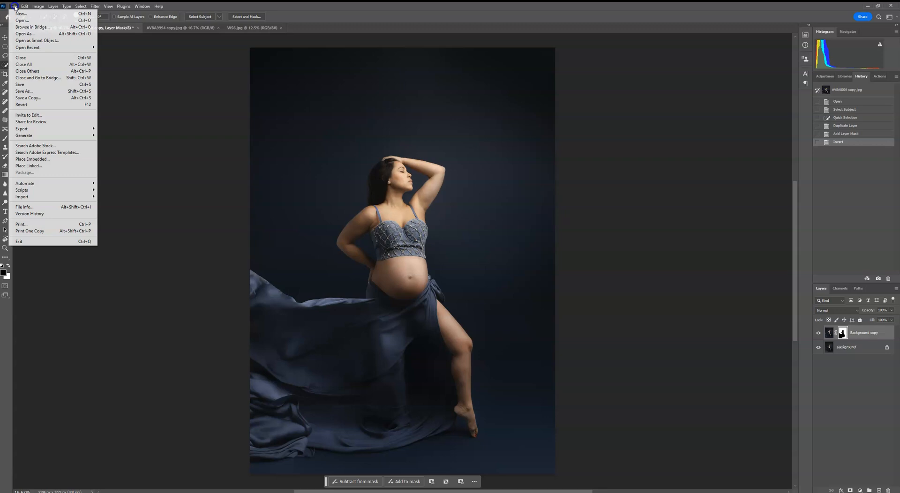
pyautogui.click(32, 160)
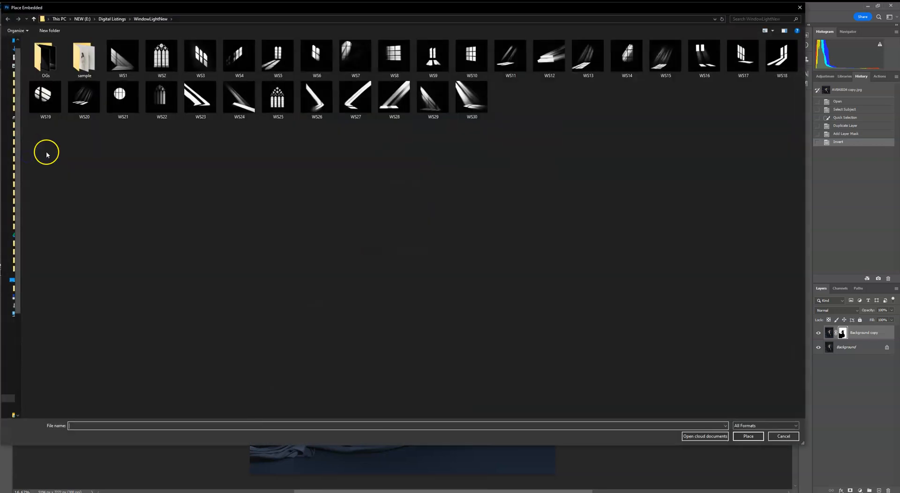
pyautogui.click(510, 55)
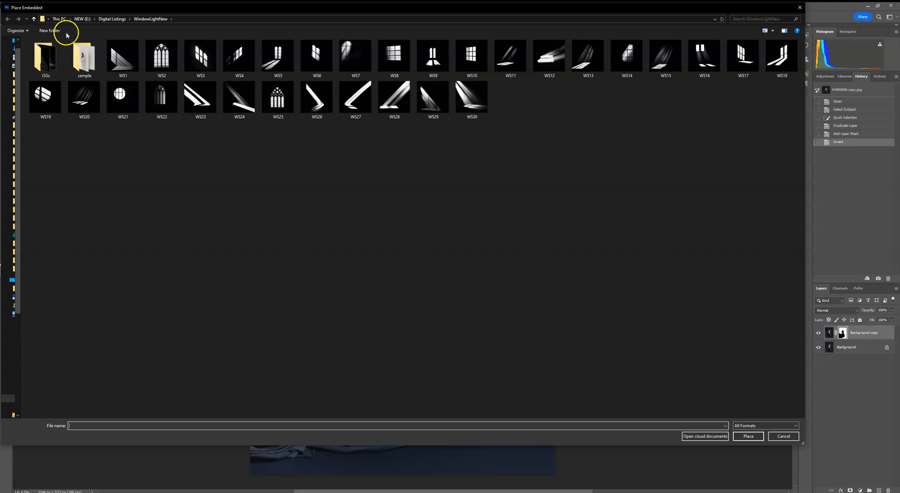
pyautogui.click(743, 55)
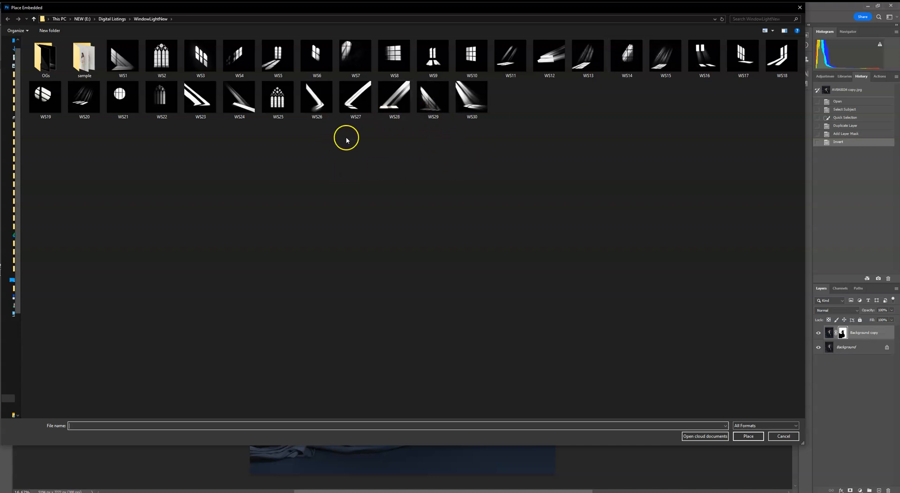
pyautogui.click(354, 56)
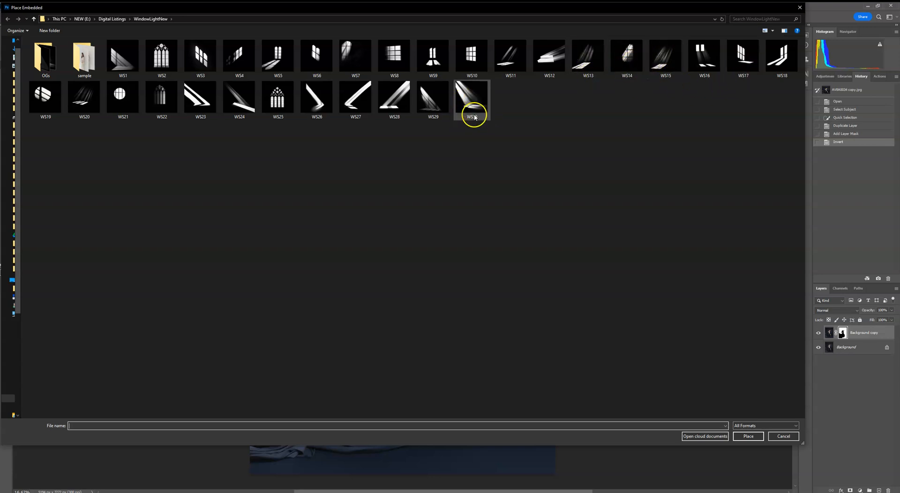
pyautogui.click(433, 97)
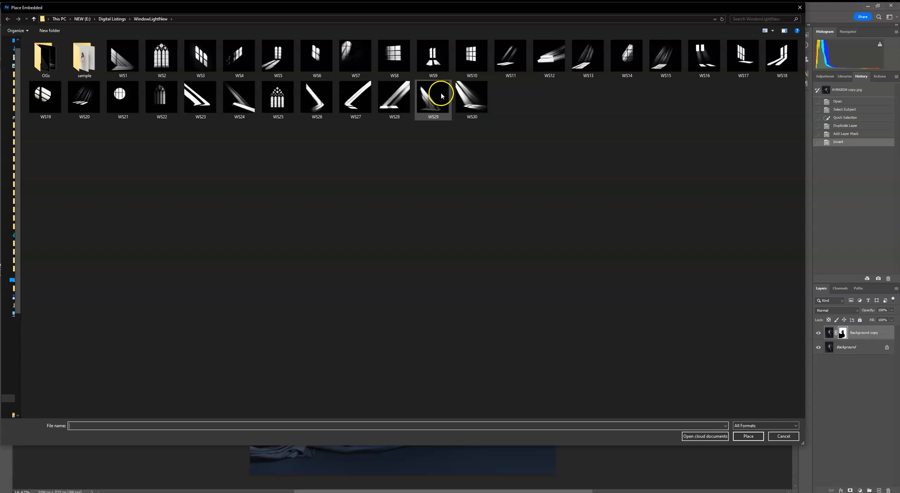
pyautogui.click(355, 55)
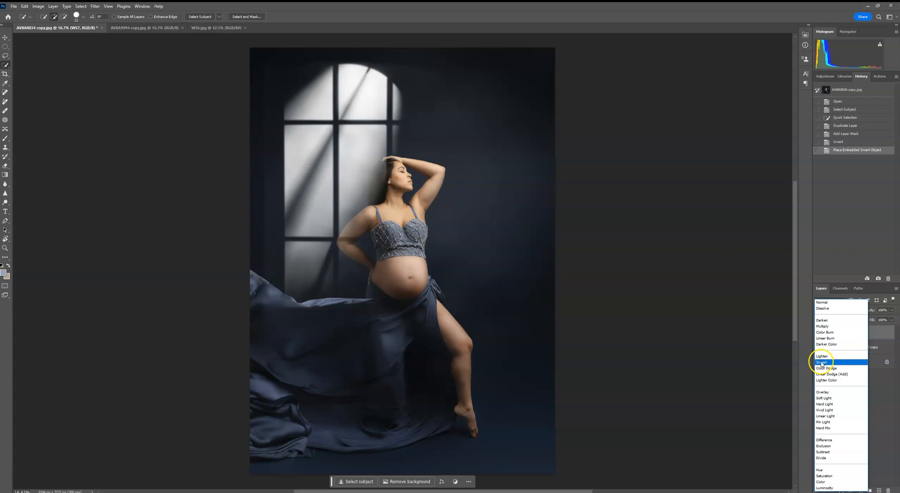
# Set the WS7 window overlay to Screen and clip it to the masked portrait copy below.
pyautogui.click(821, 362)
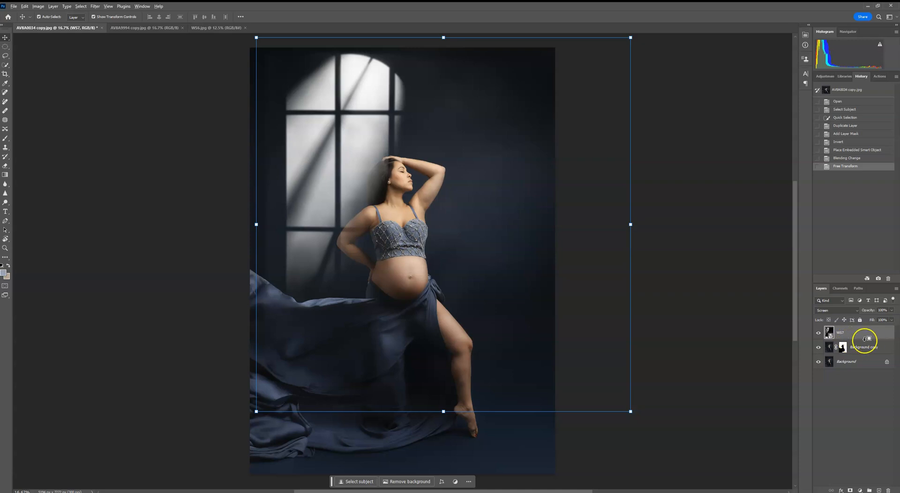
pyautogui.rightClick(865, 338)
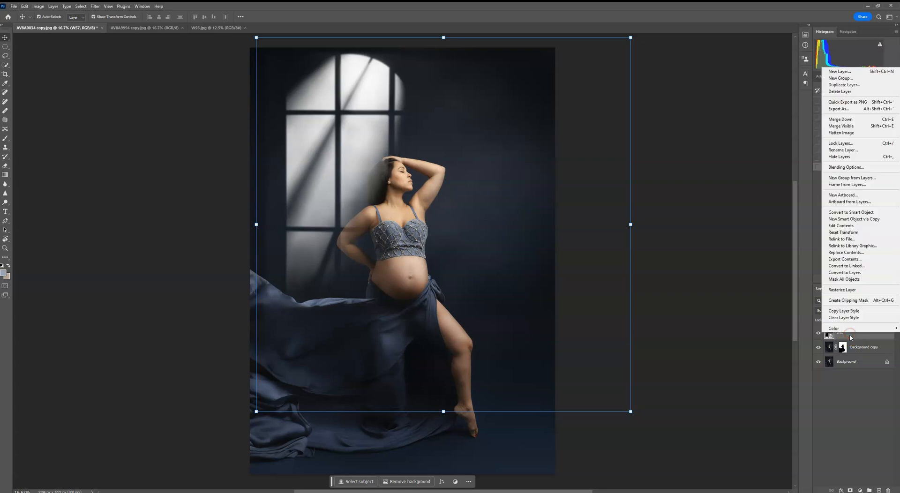
pyautogui.moveTo(860, 299)
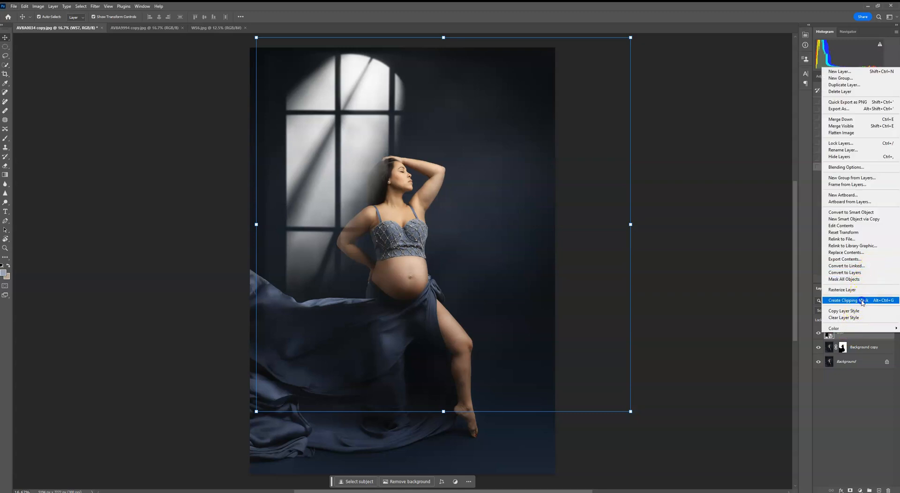
pyautogui.click(850, 300)
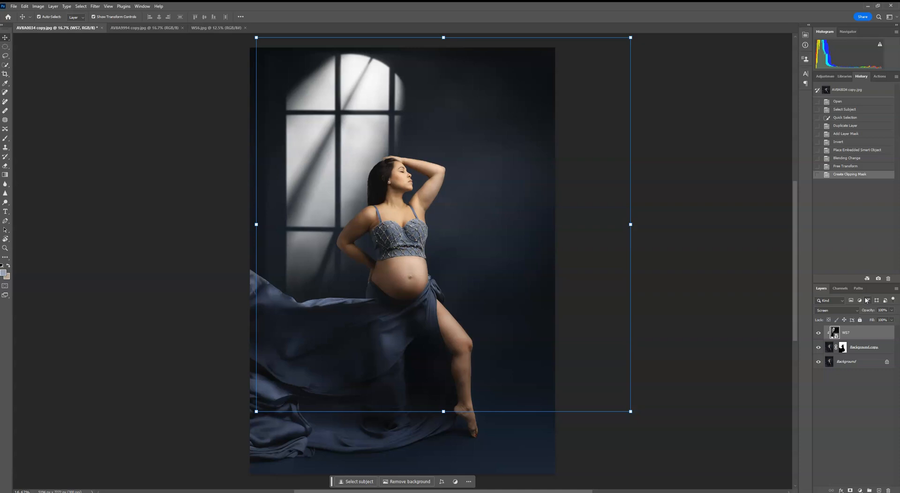
pyautogui.moveTo(563, 164)
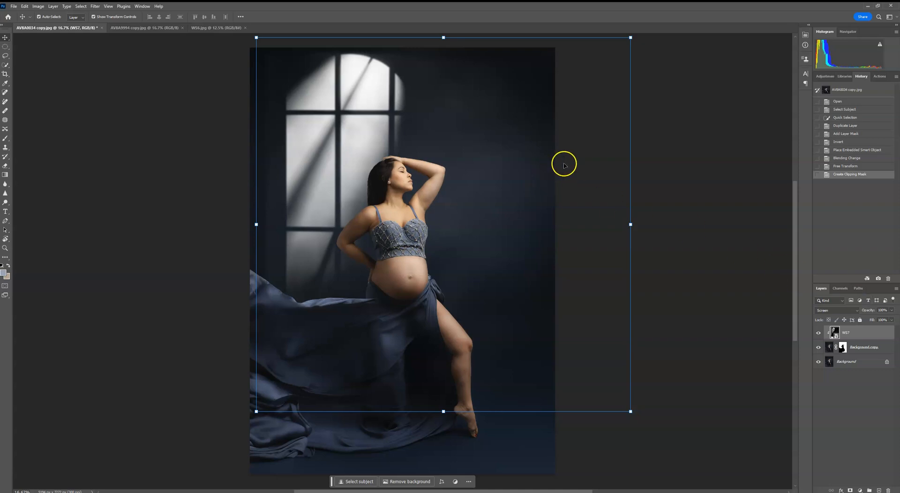
pyautogui.moveTo(677, 153)
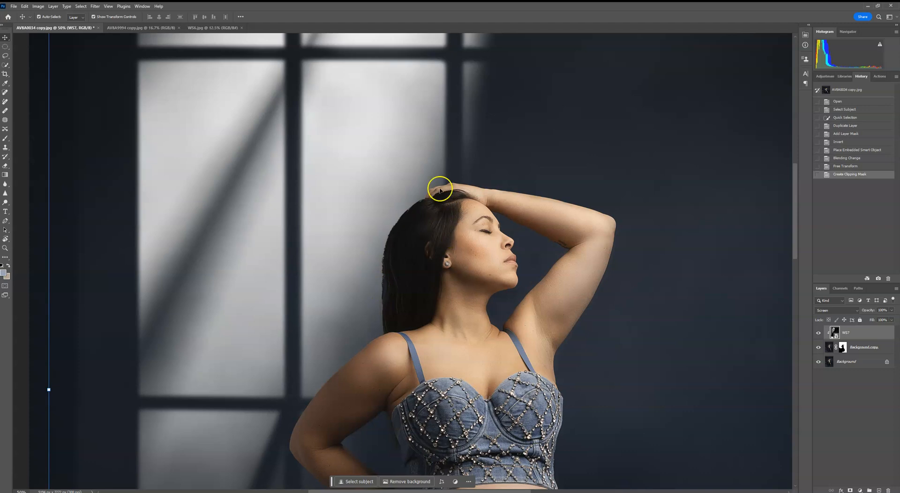
# Lower the clipped window-light overlay's opacity to 47% for a subtler glow.
pyautogui.scroll(-3)
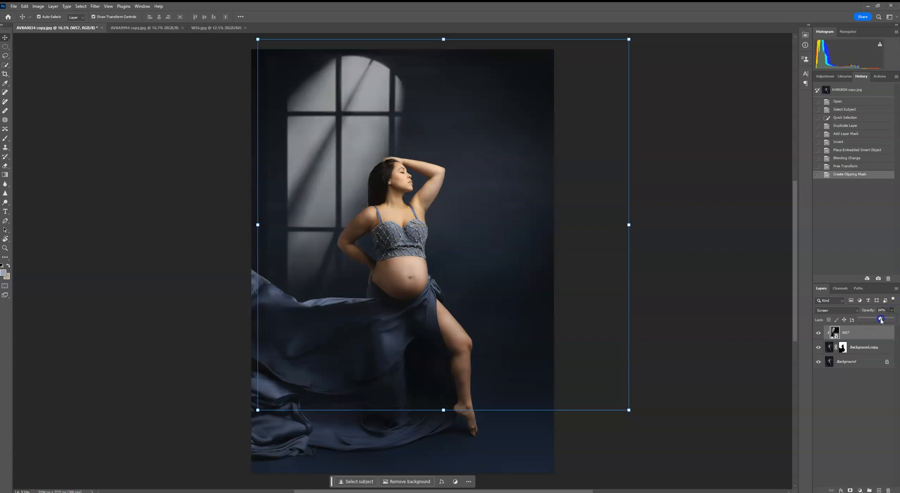
pyautogui.moveTo(881, 320); pyautogui.dragTo(874, 320)
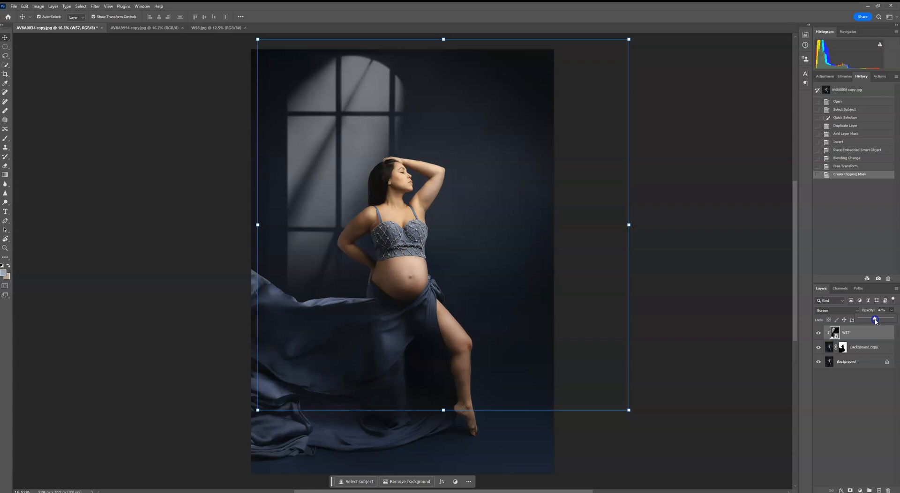
pyautogui.click(874, 320)
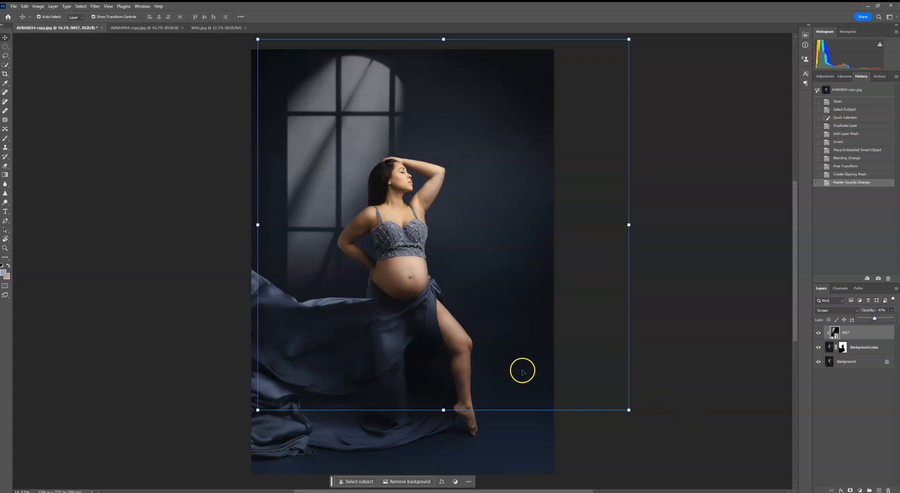
pyautogui.moveTo(504, 314)
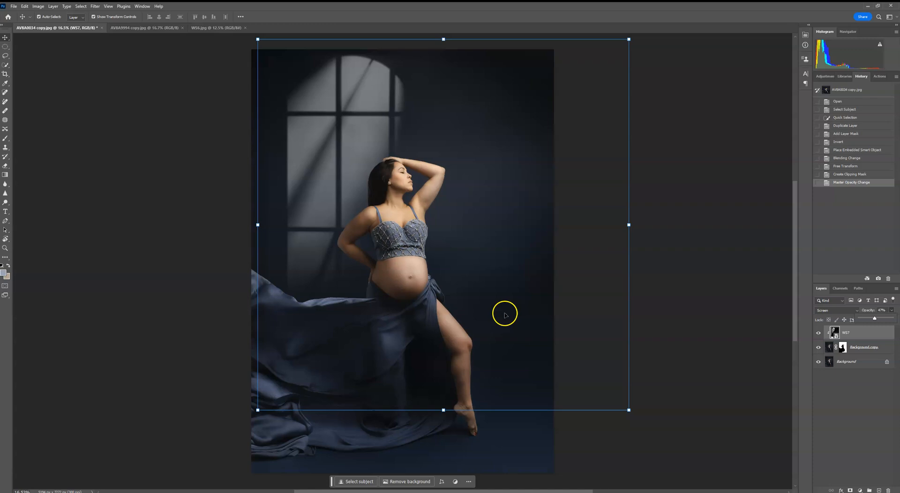
pyautogui.moveTo(327, 173)
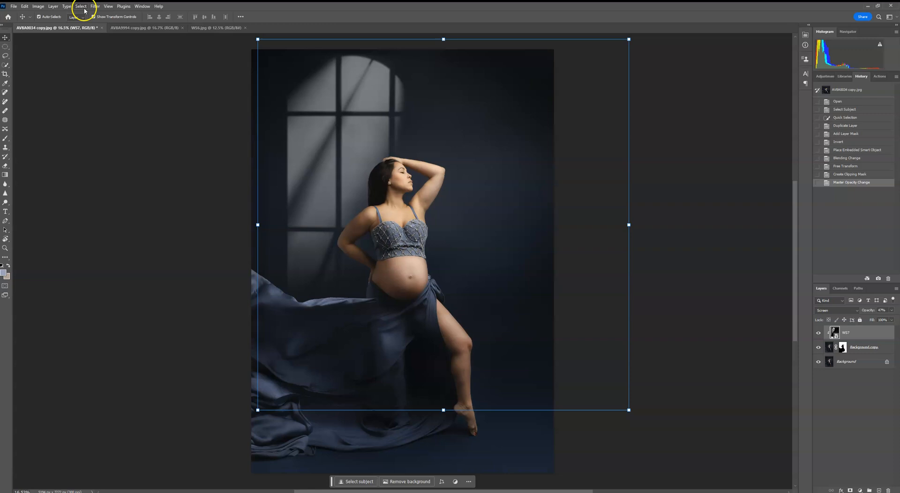
# Apply a Gaussian Blur of about 30.4 px to the window-light overlay as a smart filter.
pyautogui.click(95, 6)
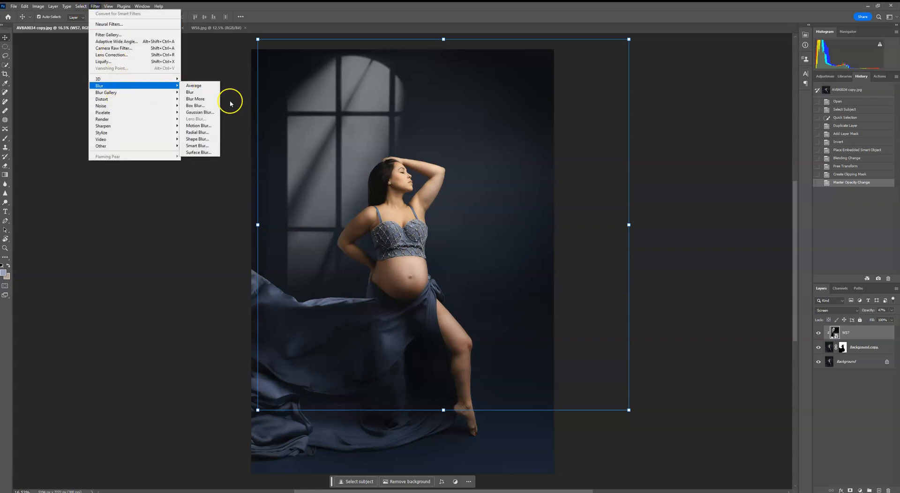
pyautogui.click(199, 112)
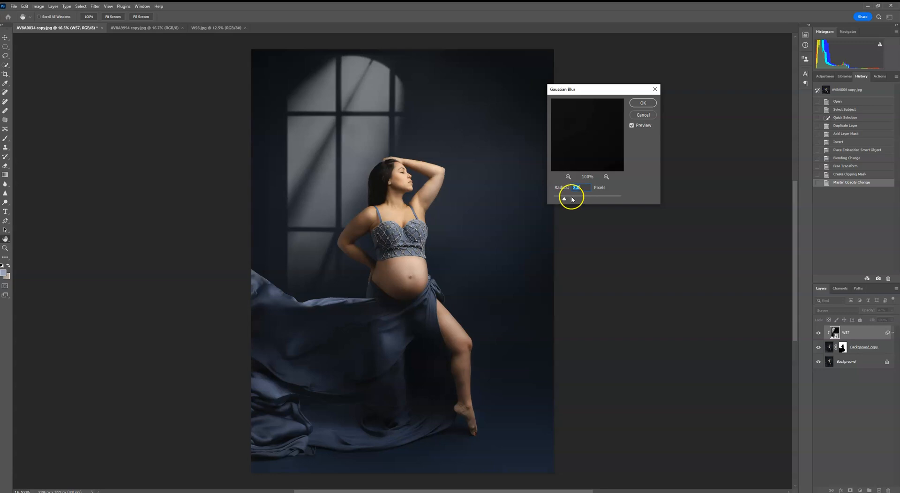
pyautogui.moveTo(565, 199); pyautogui.dragTo(585, 198)
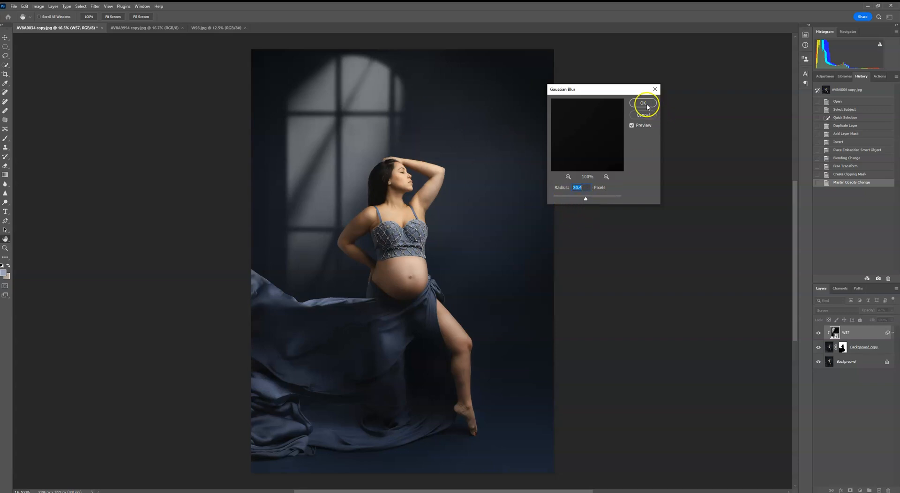
pyautogui.click(643, 104)
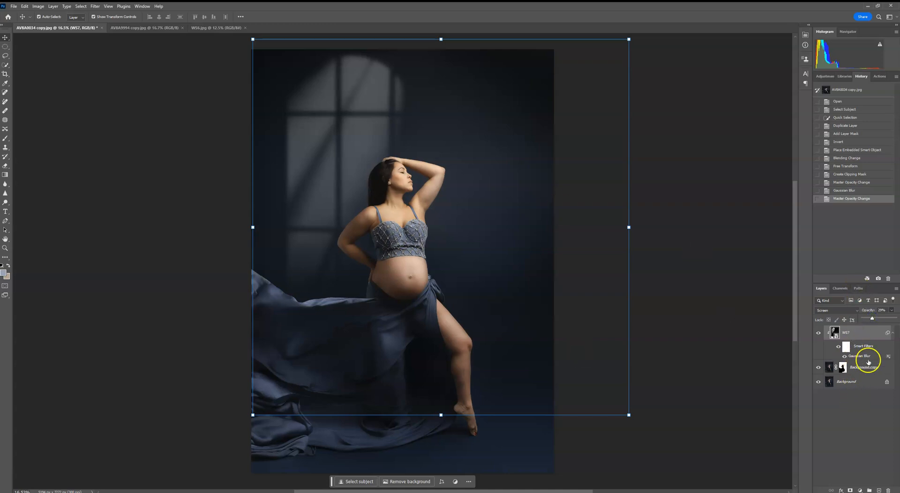
# Paint on the portrait copy's mask with a soft round brush, hiding the overlay to compare.
pyautogui.click(842, 367)
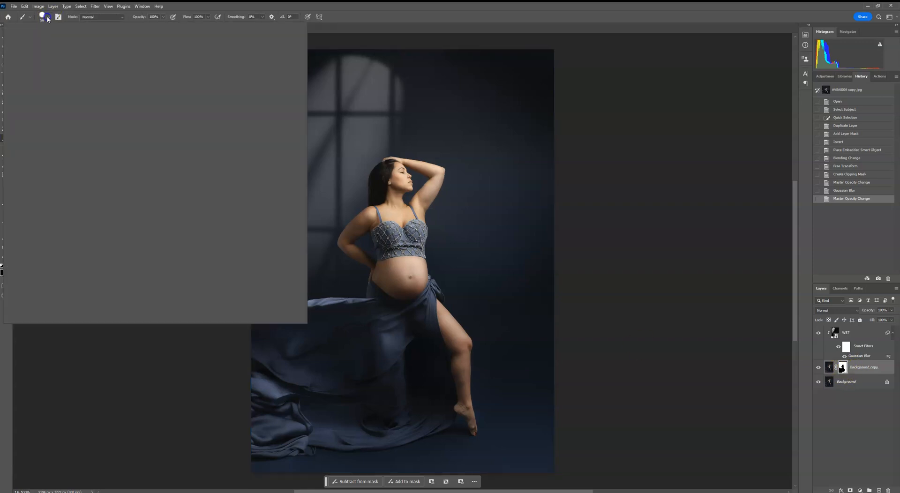
pyautogui.click(48, 16)
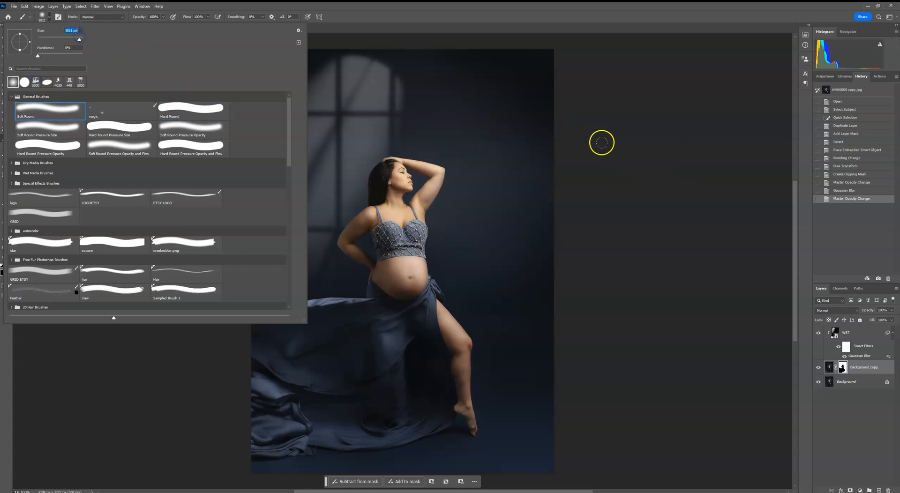
pyautogui.click(58, 16)
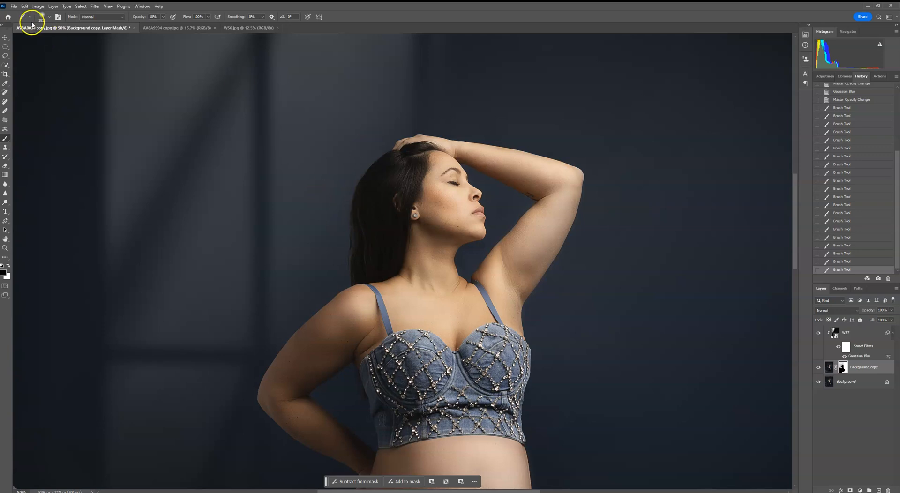
pyautogui.click(51, 16)
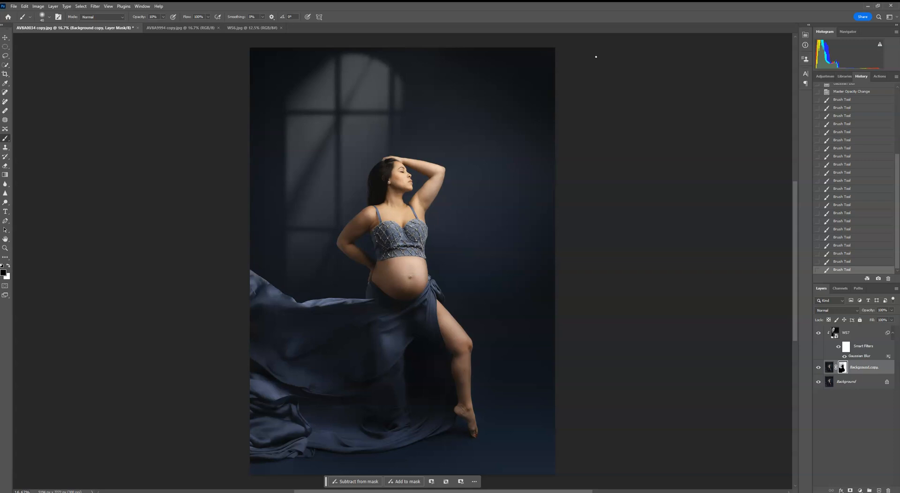
pyautogui.click(819, 334)
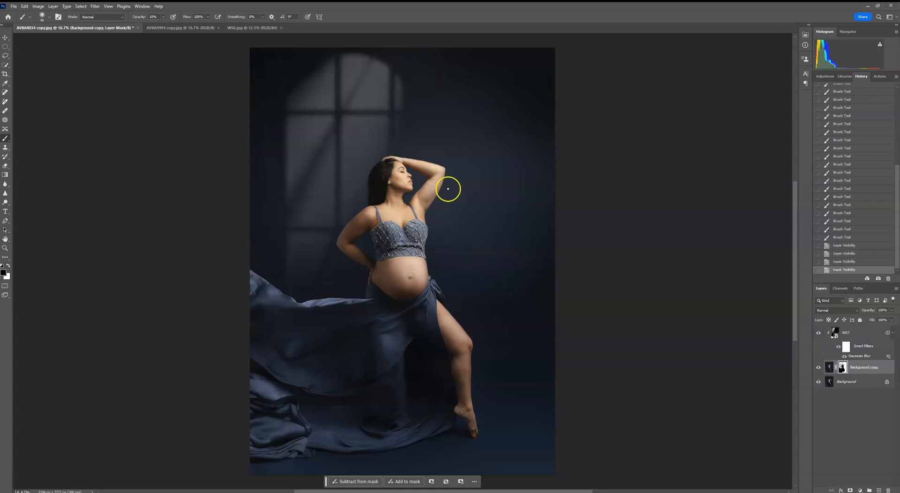
pyautogui.moveTo(511, 169)
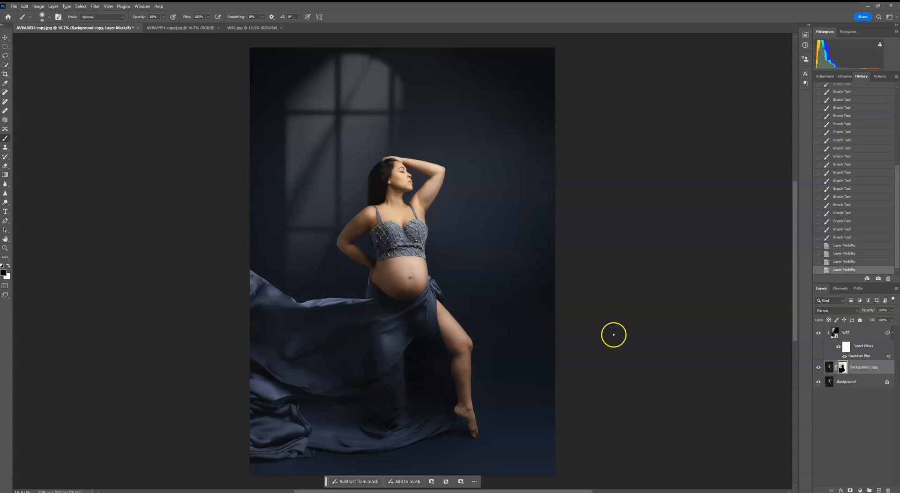
# Set brush strength to full, then undo the stroke that dimmed the window light.
pyautogui.click(35, 17)
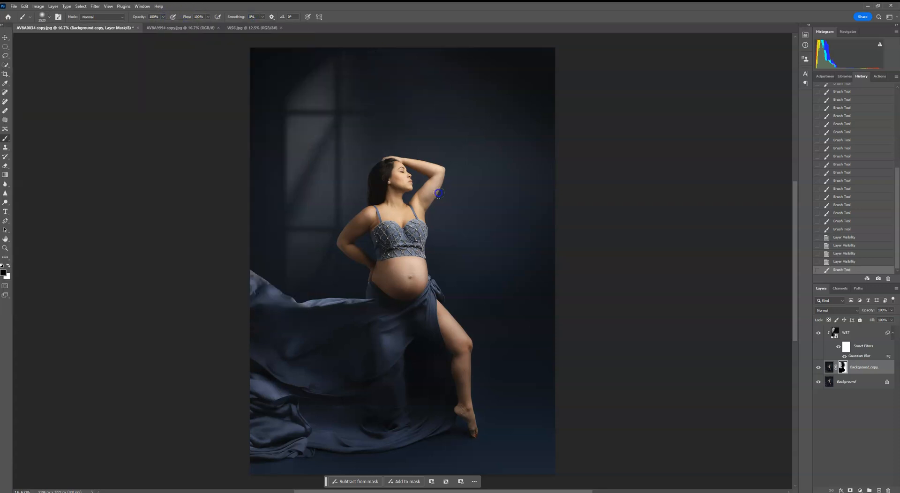
pyautogui.click(24, 6)
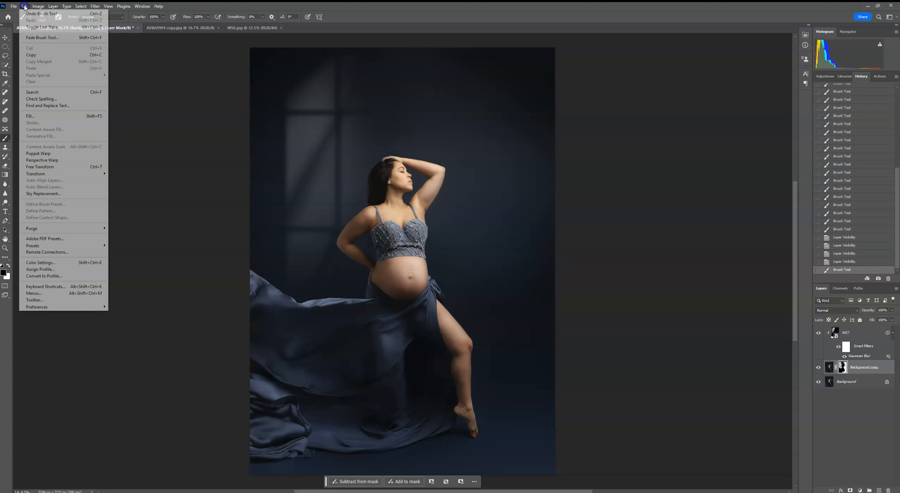
pyautogui.click(456, 368)
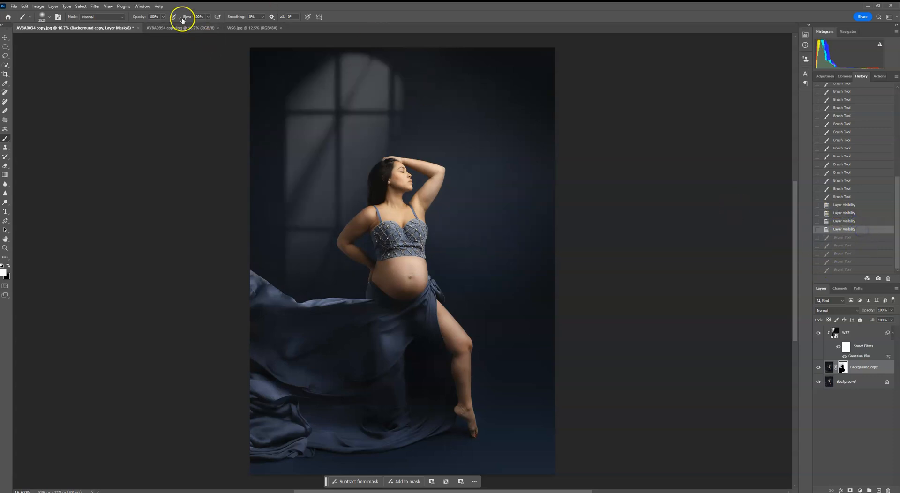
# Switch between documents and settle on the grey-backdrop seated portrait, ready to bring in an image.
pyautogui.click(178, 27)
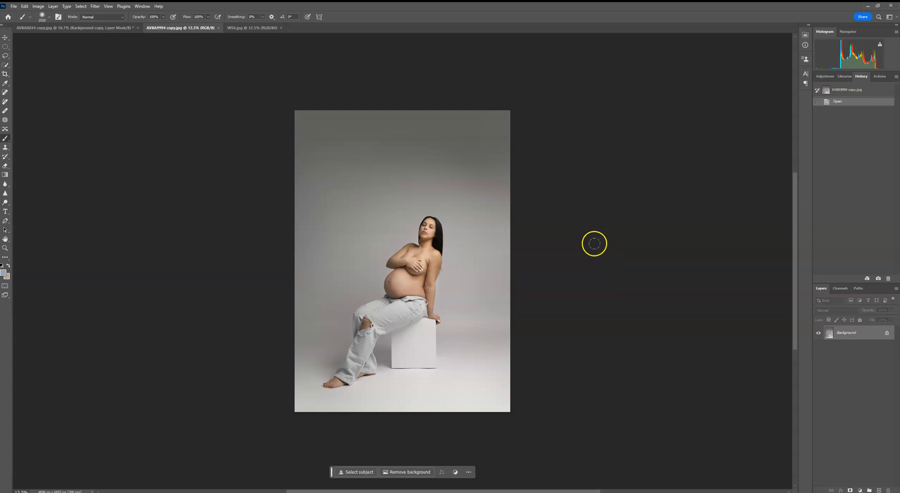
pyautogui.moveTo(582, 234)
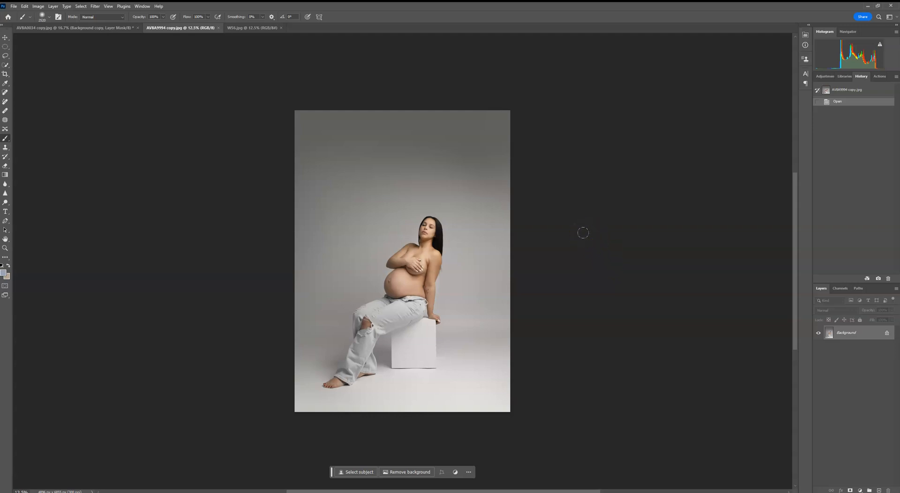
pyautogui.moveTo(575, 235)
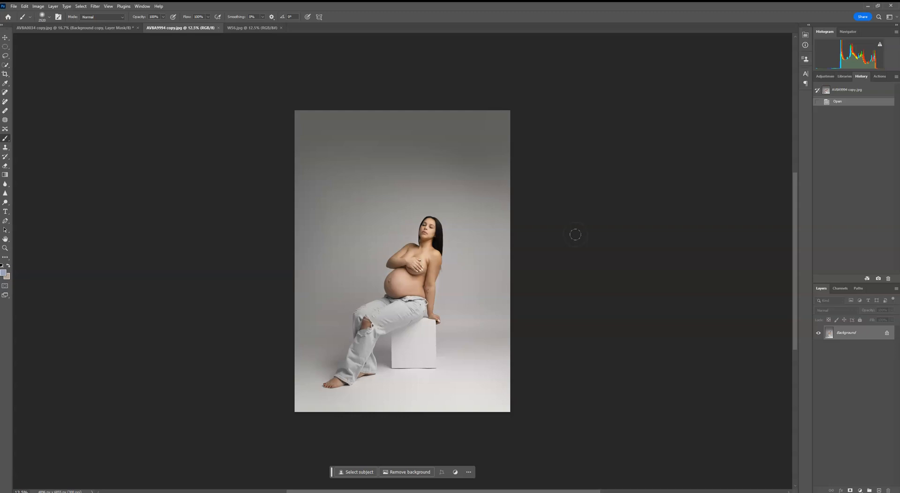
pyautogui.click(75, 27)
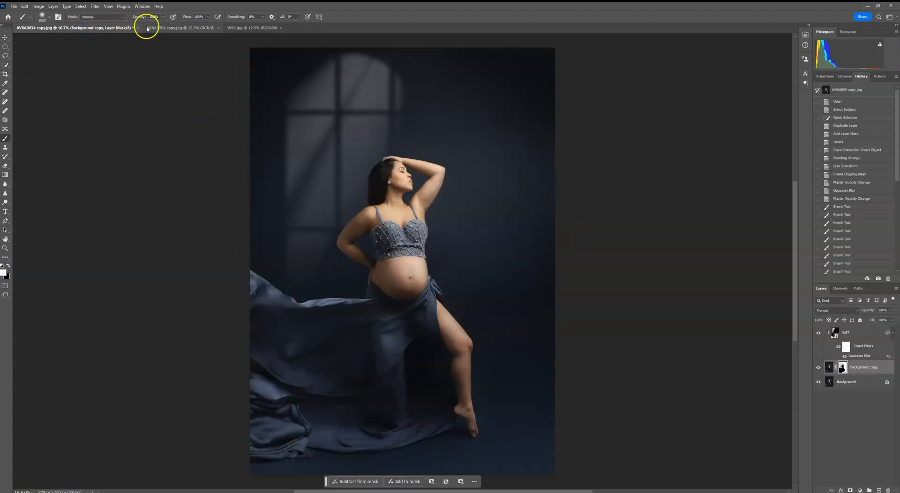
pyautogui.click(178, 27)
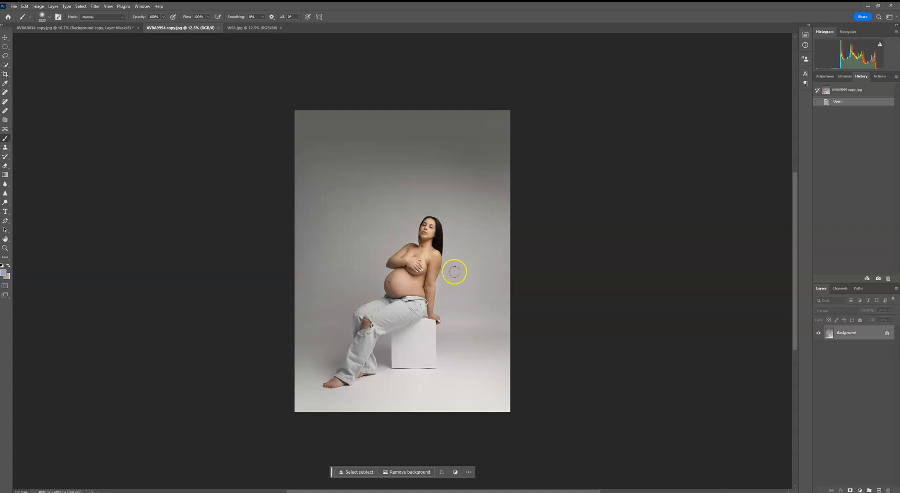
pyautogui.moveTo(12, 6)
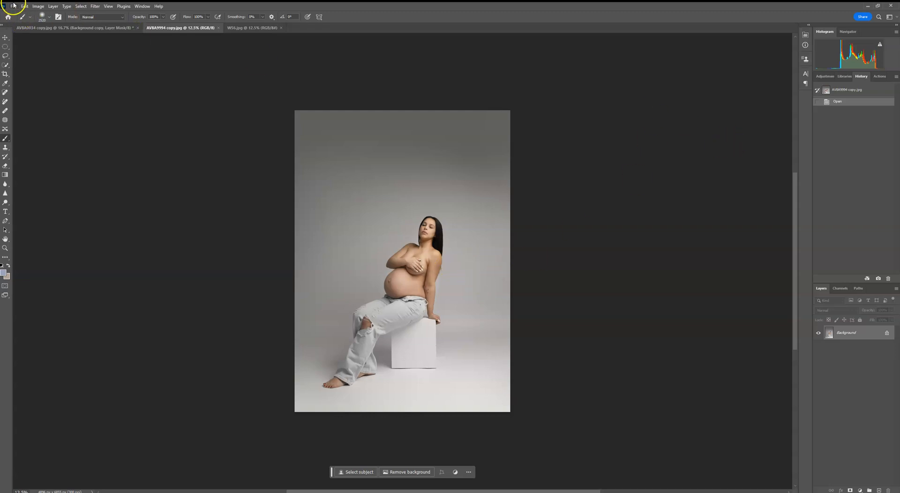
pyautogui.click(24, 6)
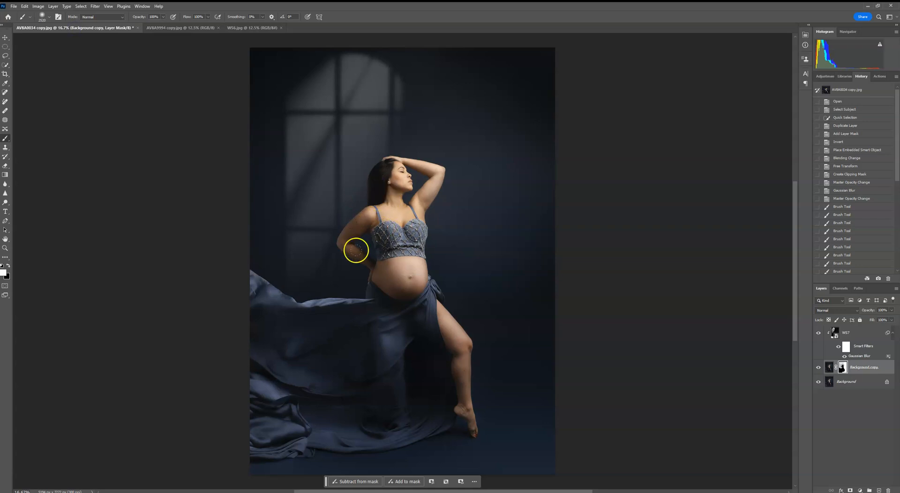
pyautogui.click(179, 27)
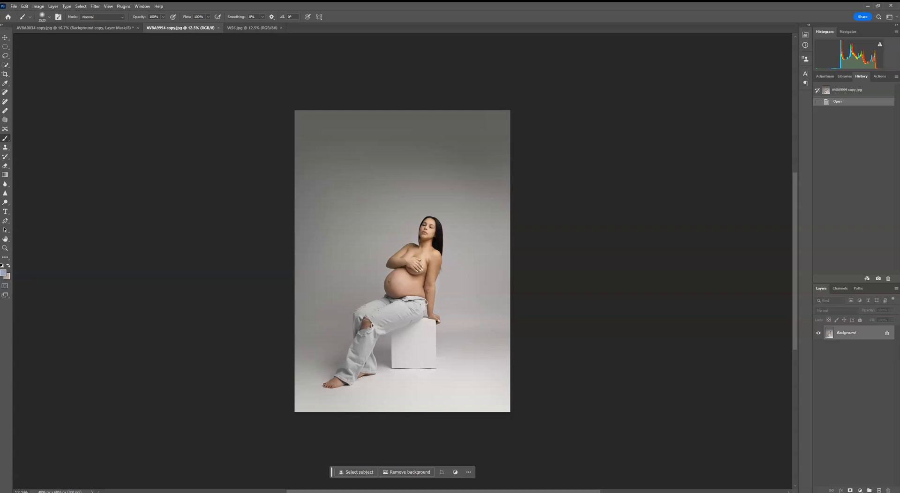
pyautogui.click(13, 5)
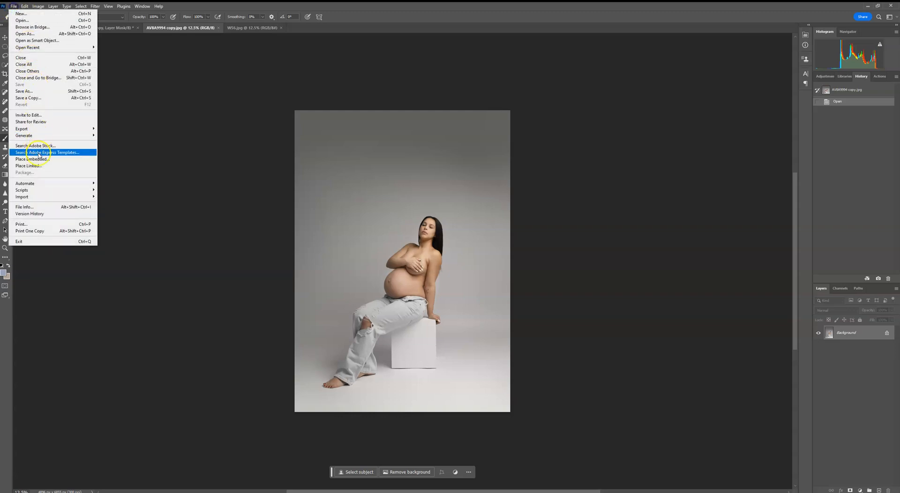
# Place the window-light image flipped horizontally over the seated portrait and blend it in Screen mode.
pyautogui.click(32, 159)
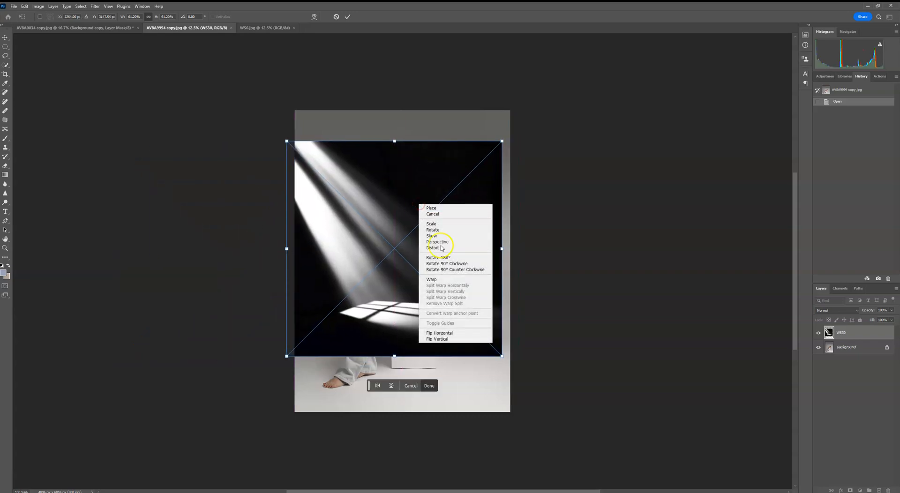
pyautogui.click(439, 333)
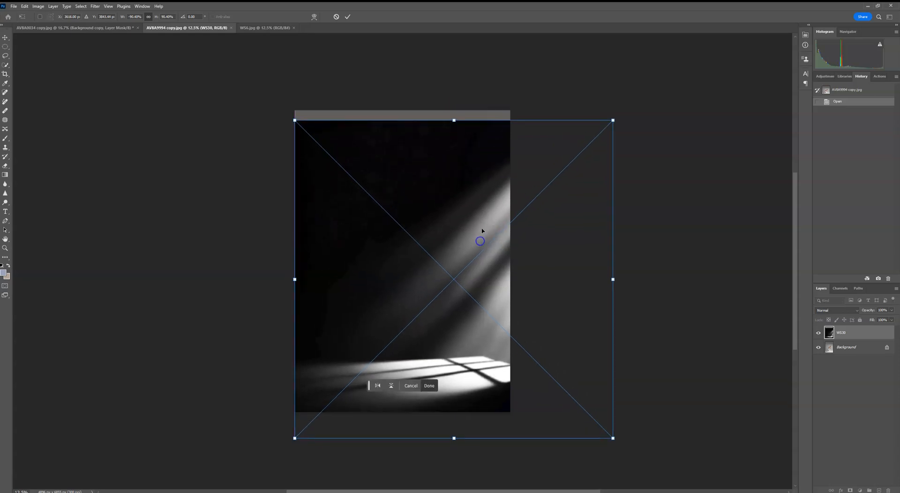
pyautogui.click(428, 385)
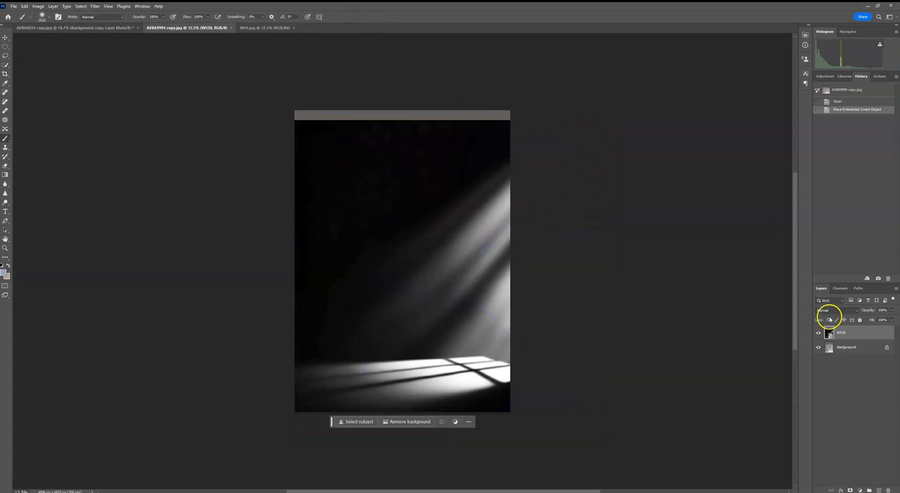
pyautogui.click(836, 310)
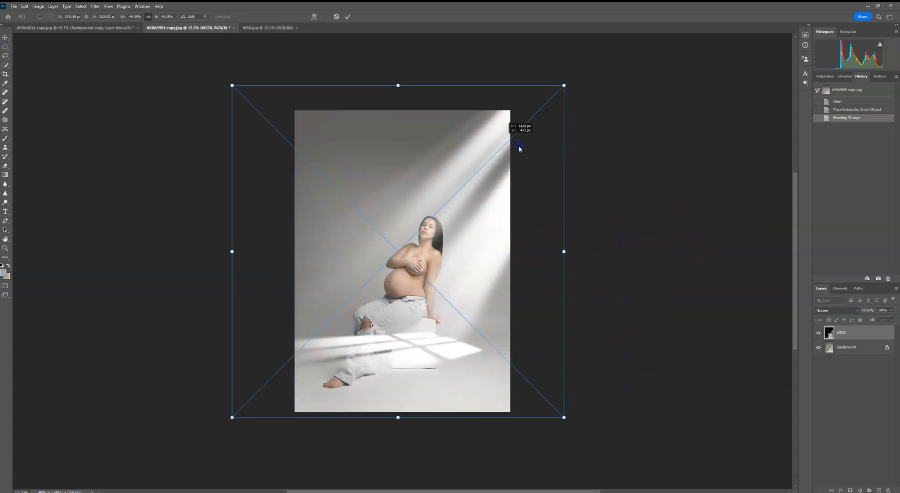
# Enlarge, reposition and slightly tilt the overlay so beams and floor pattern cross the scene.
pyautogui.moveTo(517, 148); pyautogui.dragTo(459, 187)
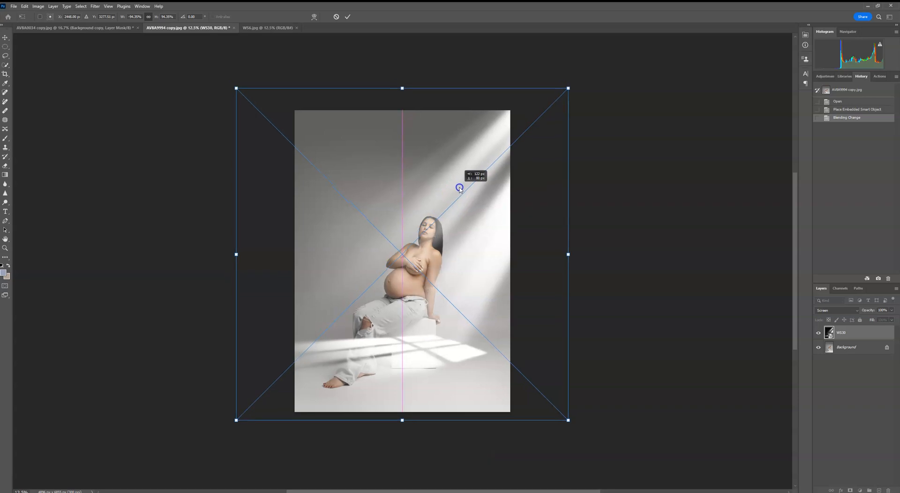
pyautogui.moveTo(459, 186); pyautogui.dragTo(425, 265)
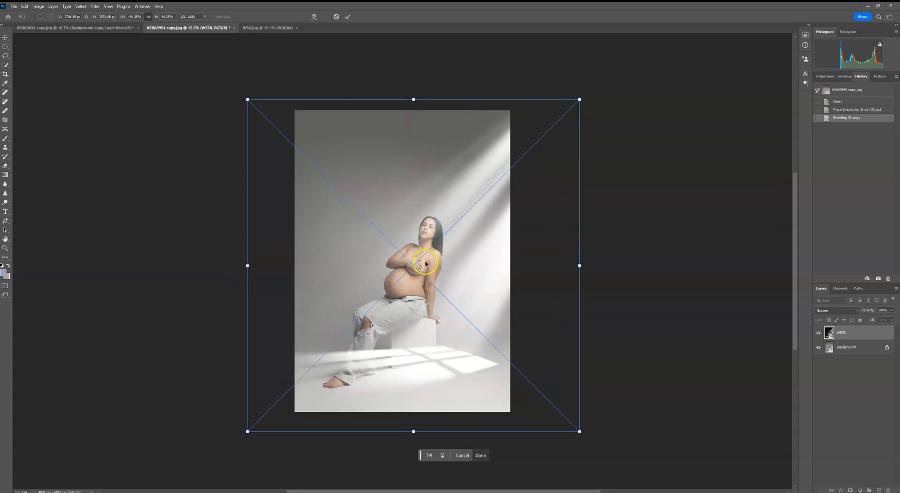
pyautogui.moveTo(413, 431); pyautogui.dragTo(418, 456)
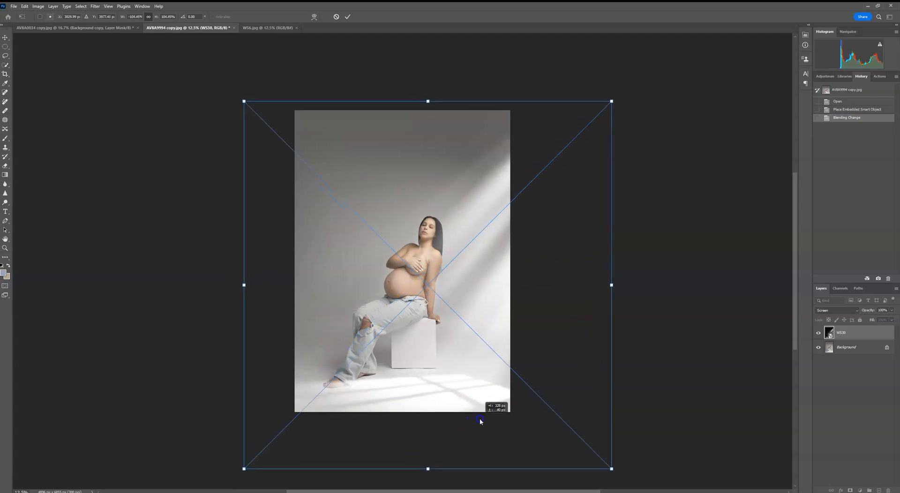
pyautogui.moveTo(480, 420); pyautogui.dragTo(628, 238)
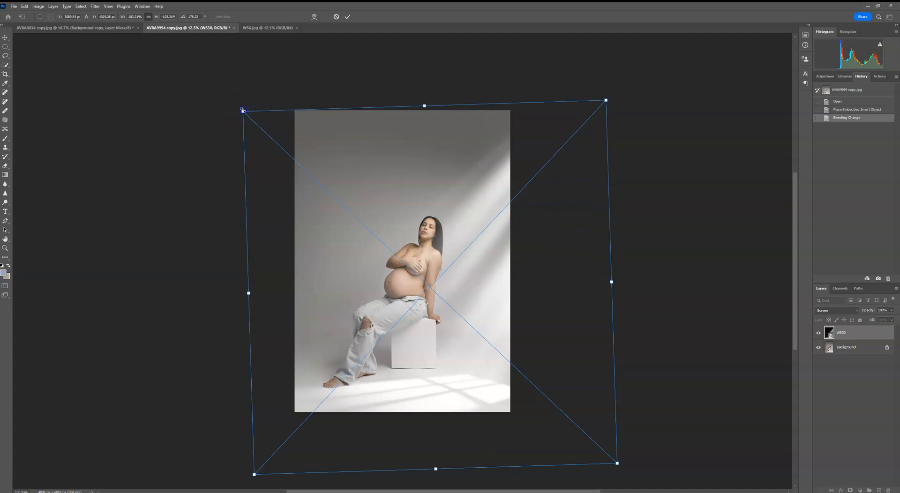
pyautogui.moveTo(242, 111); pyautogui.dragTo(245, 118)
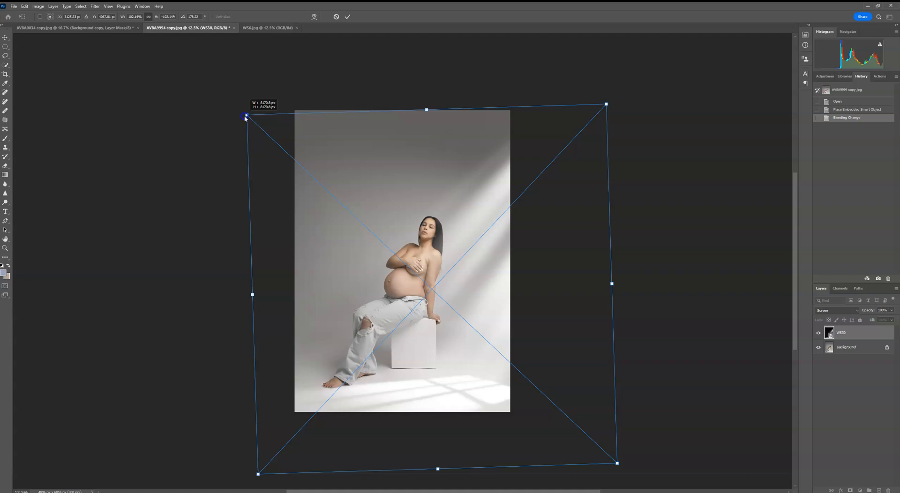
pyautogui.click(347, 16)
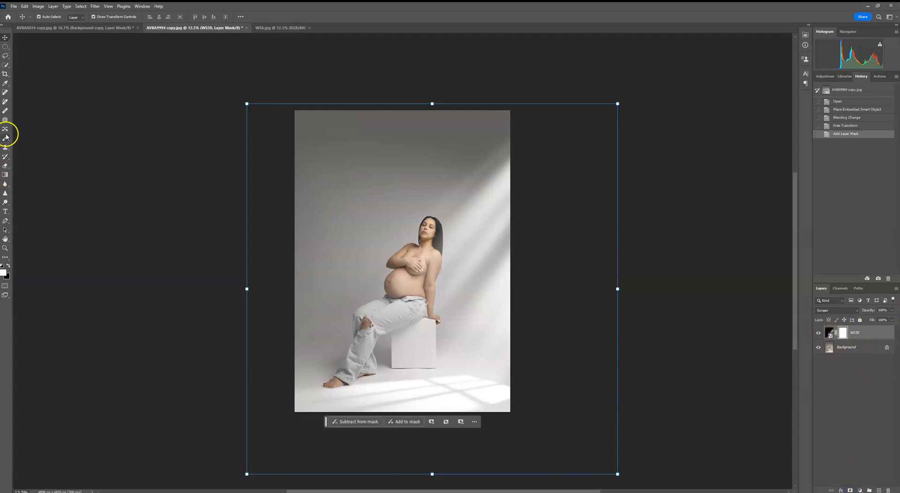
# Soften the beam right of her head on the mask, set opacity to 75%, and compare with the overlay hidden.
pyautogui.click(6, 138)
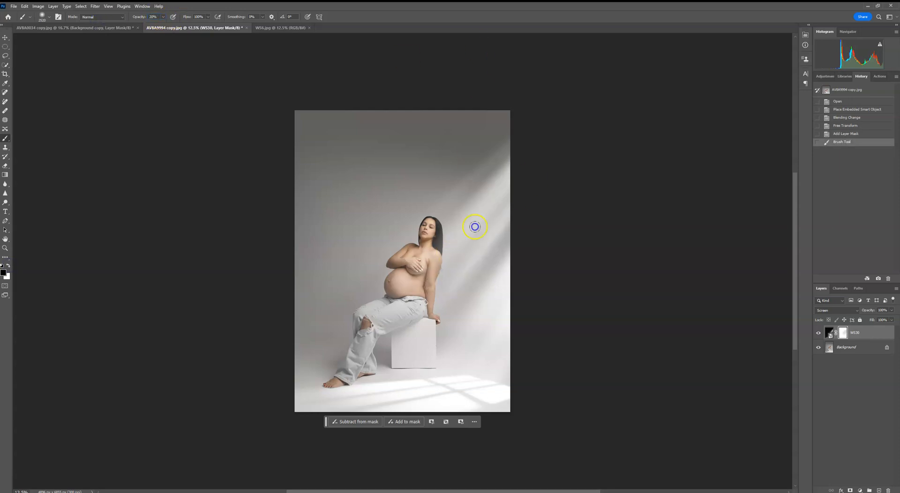
pyautogui.moveTo(474, 226); pyautogui.dragTo(422, 249)
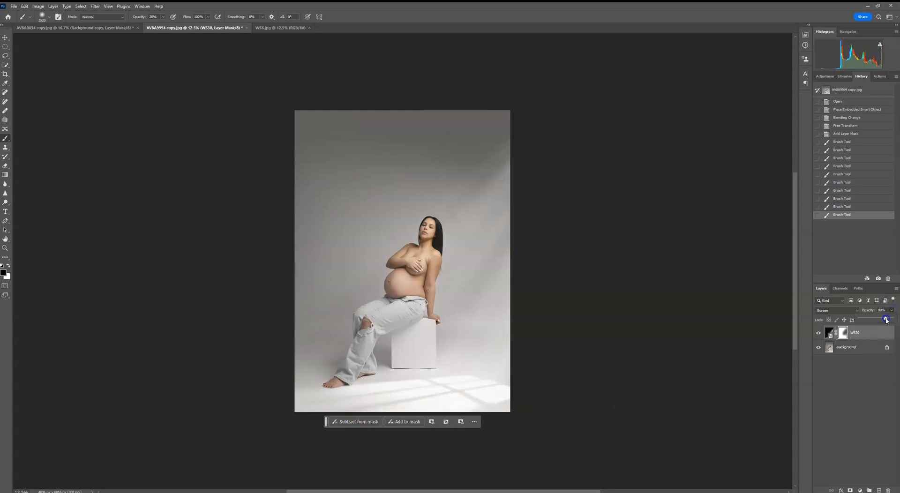
pyautogui.click(868, 310)
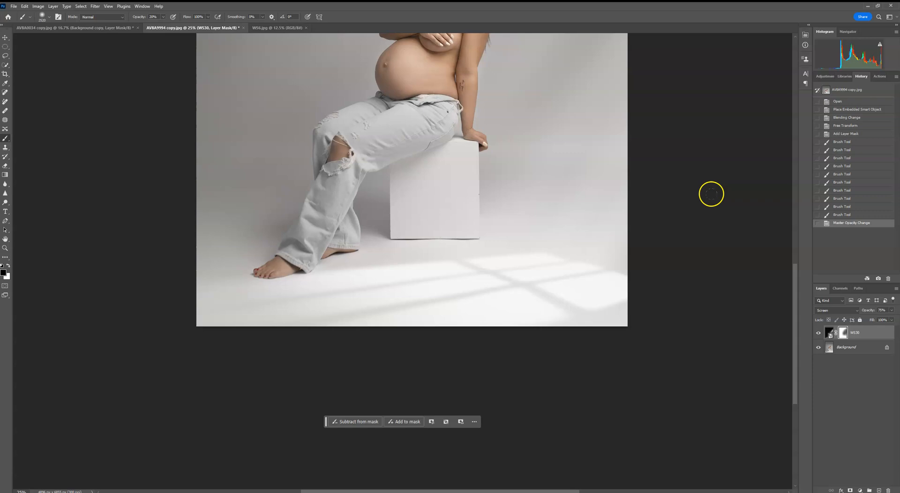
pyautogui.moveTo(290, 283)
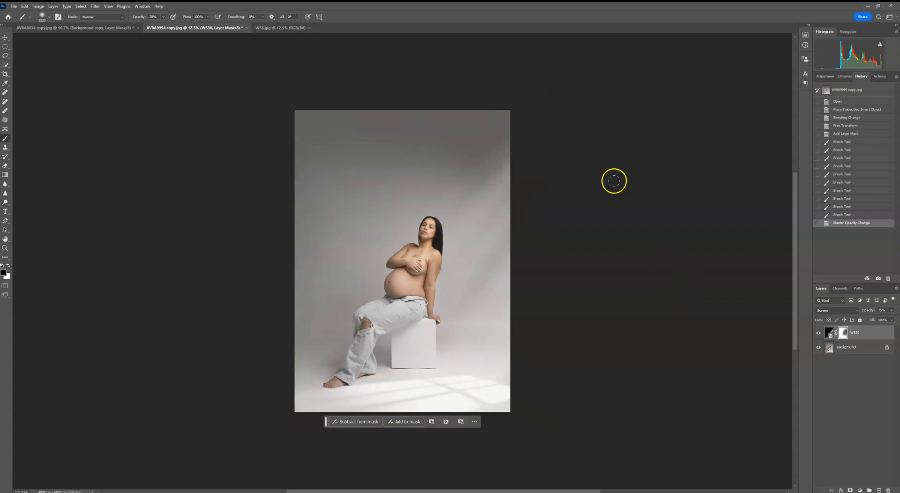
pyautogui.moveTo(633, 219)
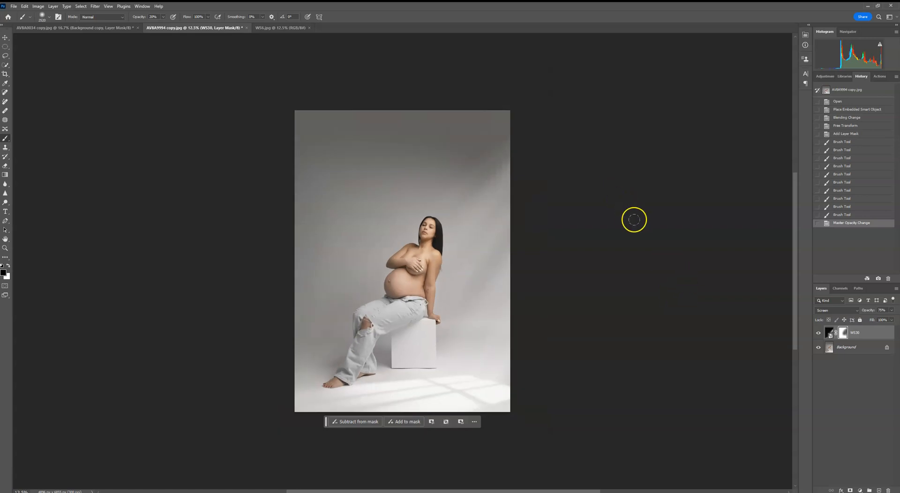
pyautogui.click(818, 333)
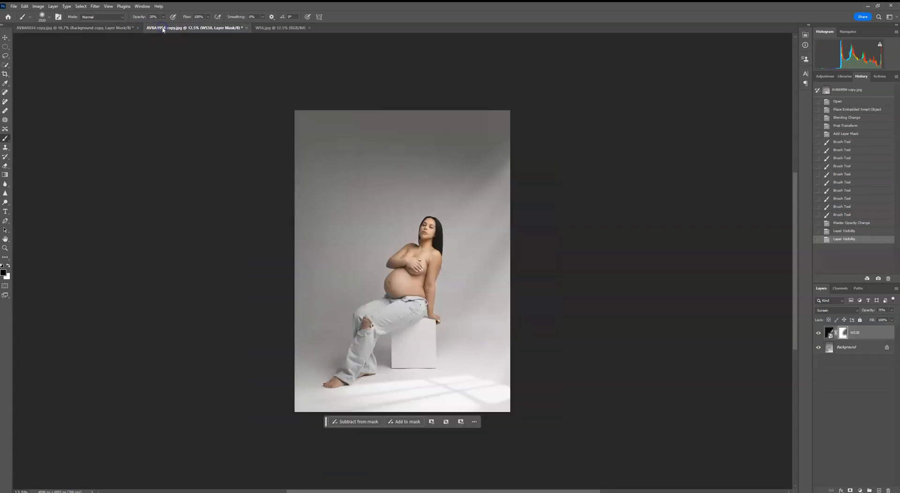
# Try enlarging the overlay and commit, then switch to the newly opened grey-fabric white-room portrait.
pyautogui.click(6, 38)
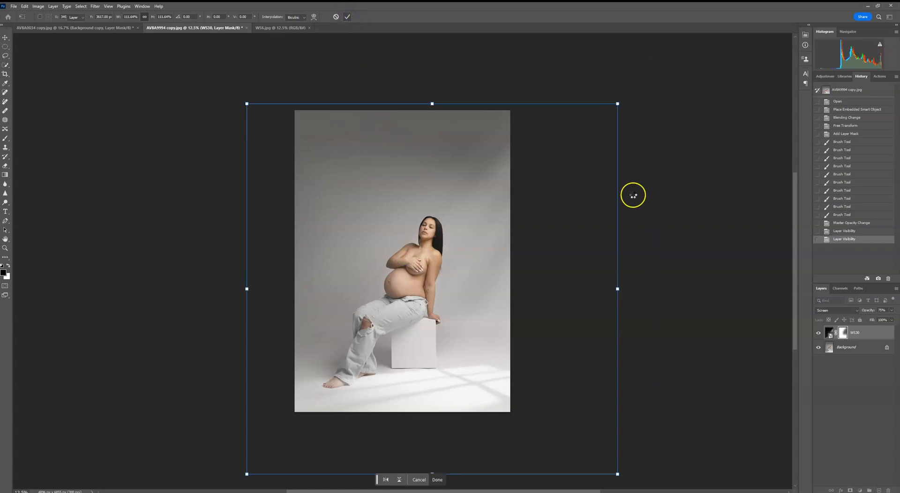
pyautogui.click(437, 480)
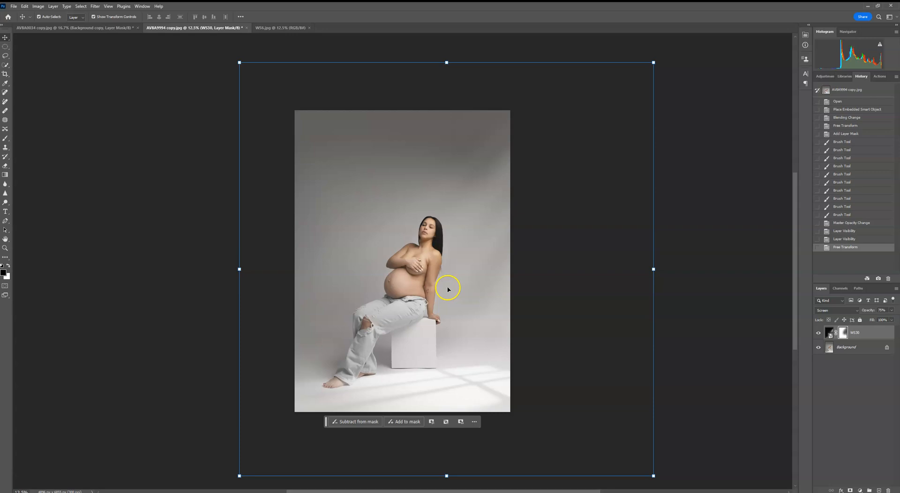
pyautogui.moveTo(352, 289)
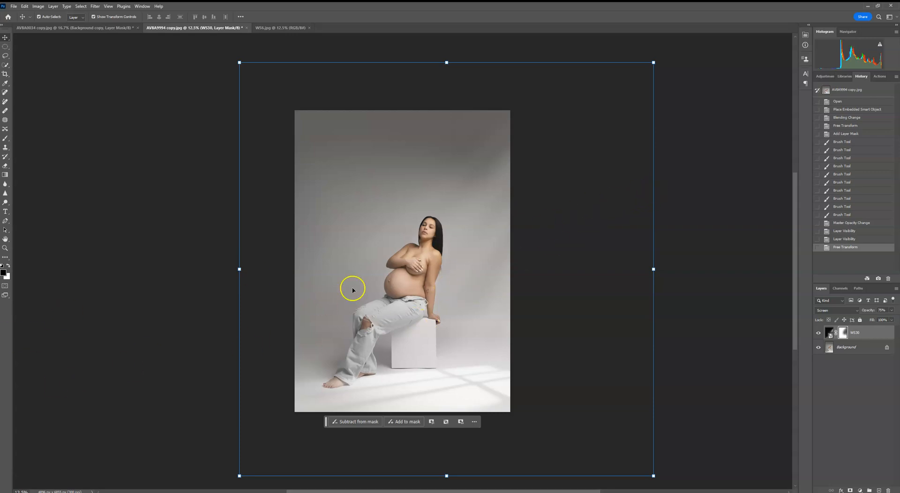
pyautogui.moveTo(497, 81)
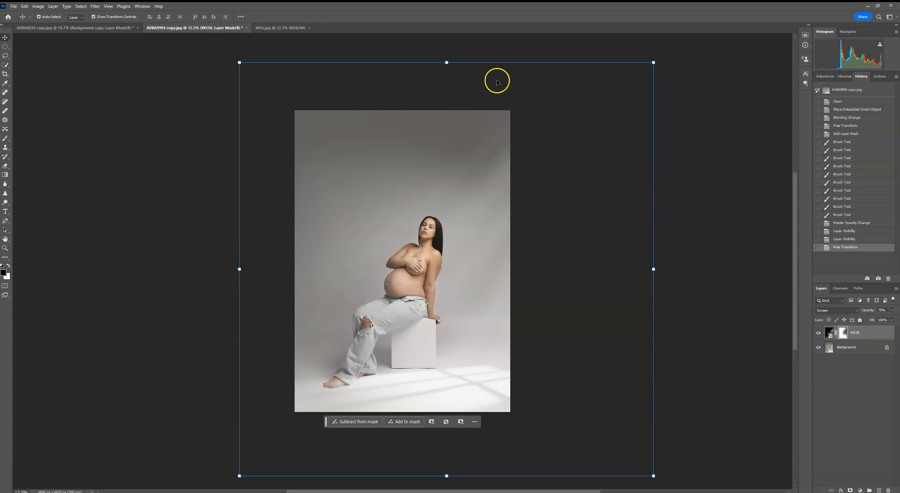
pyautogui.moveTo(60, 451)
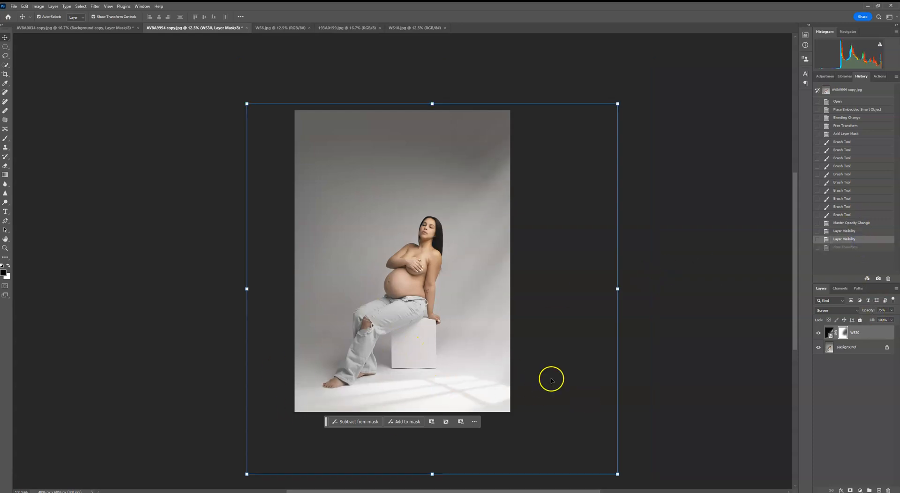
pyautogui.click(347, 27)
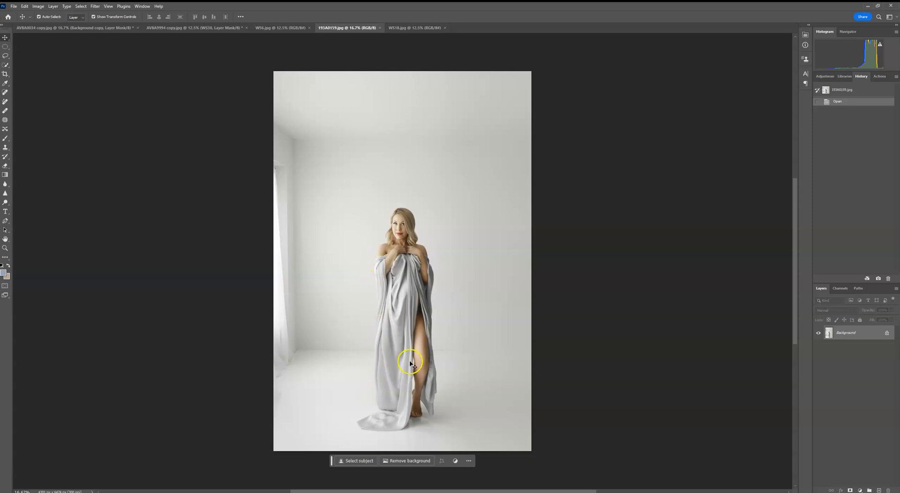
pyautogui.moveTo(396, 285)
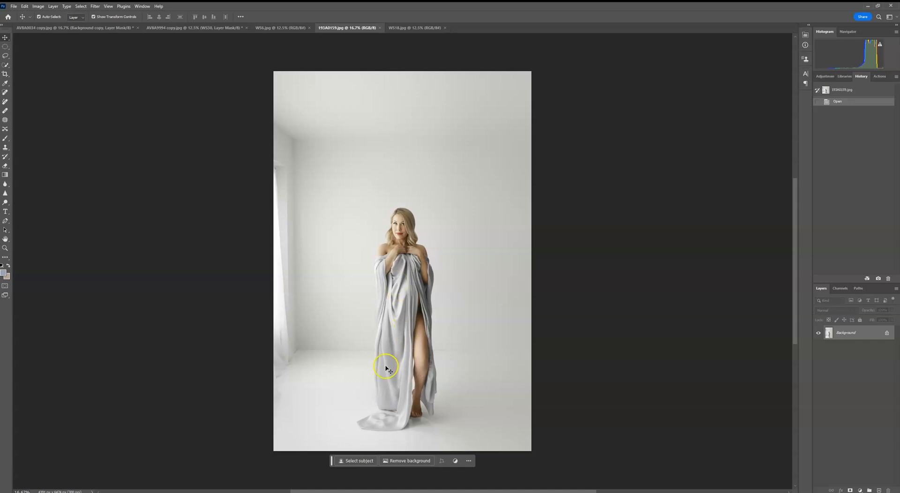
pyautogui.moveTo(526, 309)
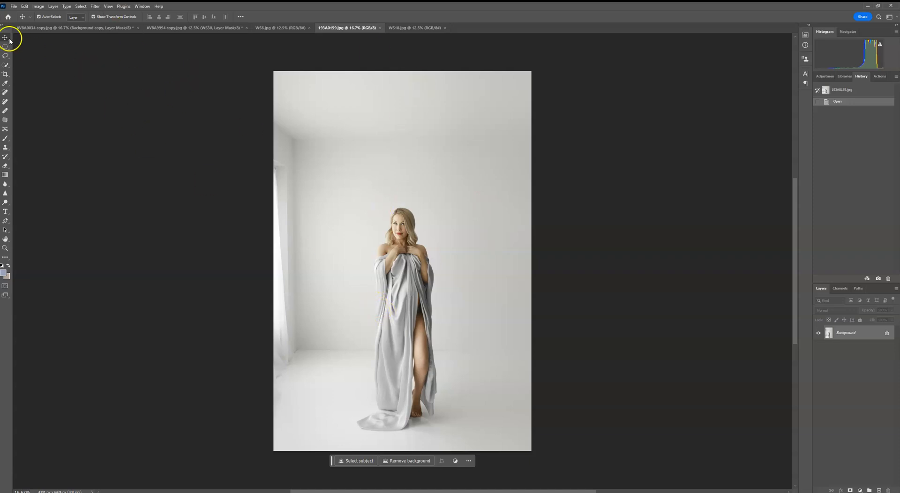
pyautogui.moveTo(175, 106)
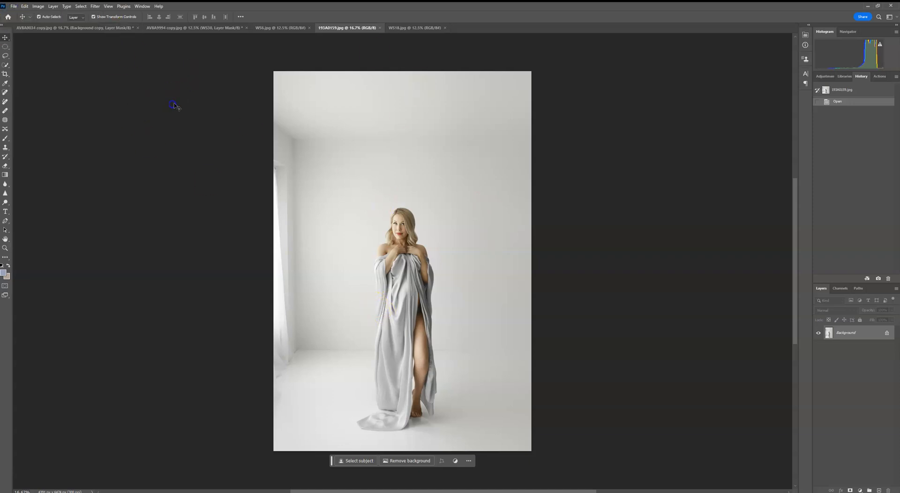
pyautogui.moveTo(410, 369)
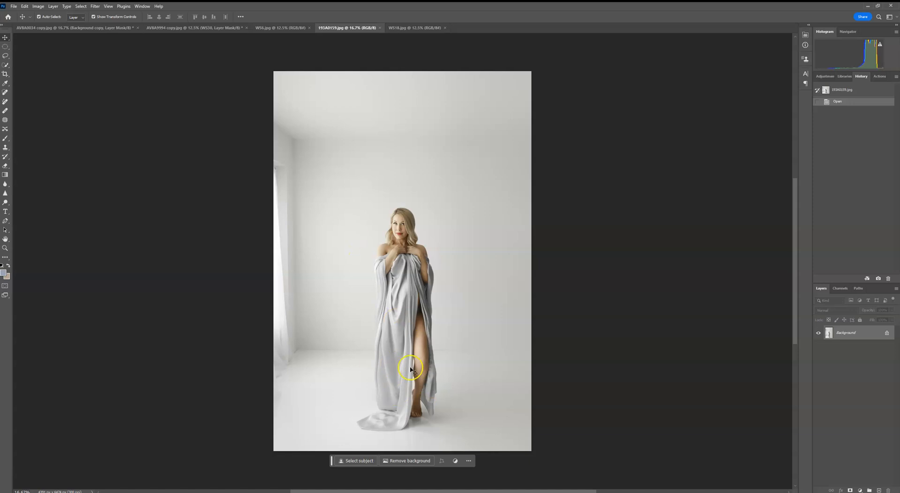
# Bring up the File menu for the standing draped-fabric portrait.
pyautogui.click(13, 5)
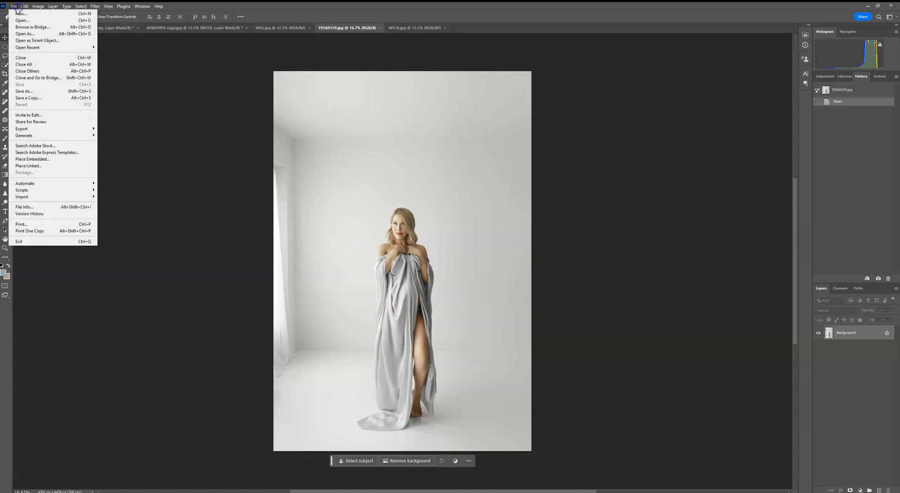
# Start Place Embedded to bring in a window-light overlay file.
pyautogui.click(32, 159)
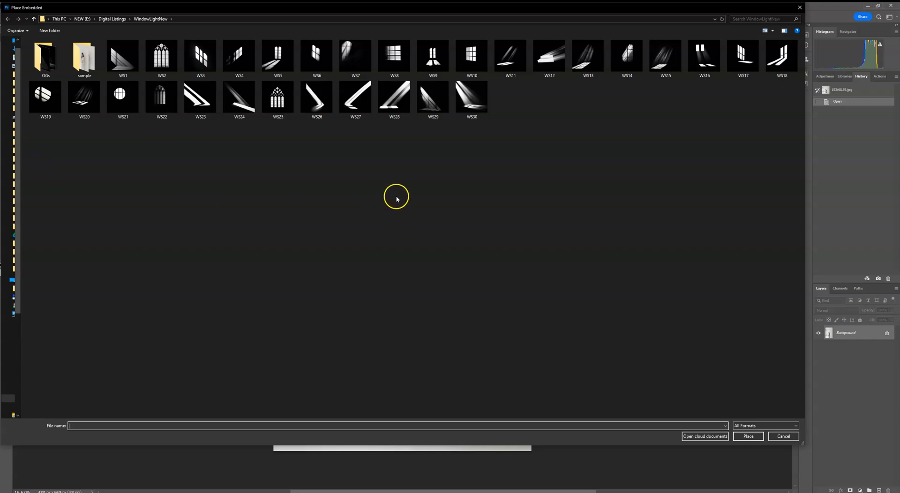
pyautogui.moveTo(419, 174)
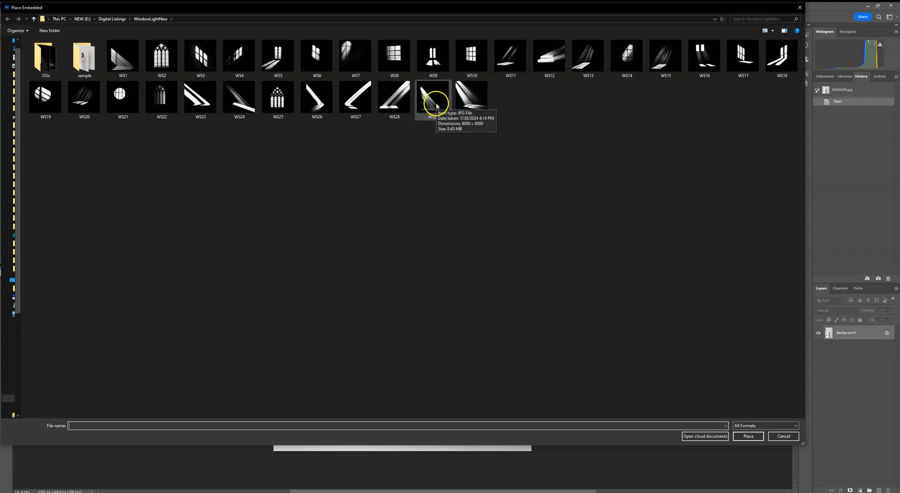
pyautogui.moveTo(598, 93)
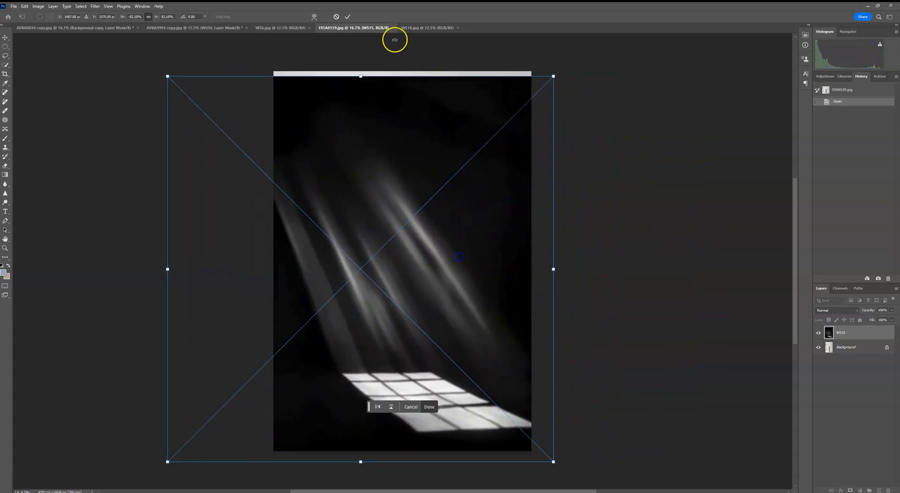
# Commit the placed overlay, blend it in Screen mode and resize it so light falls across the floor.
pyautogui.click(429, 407)
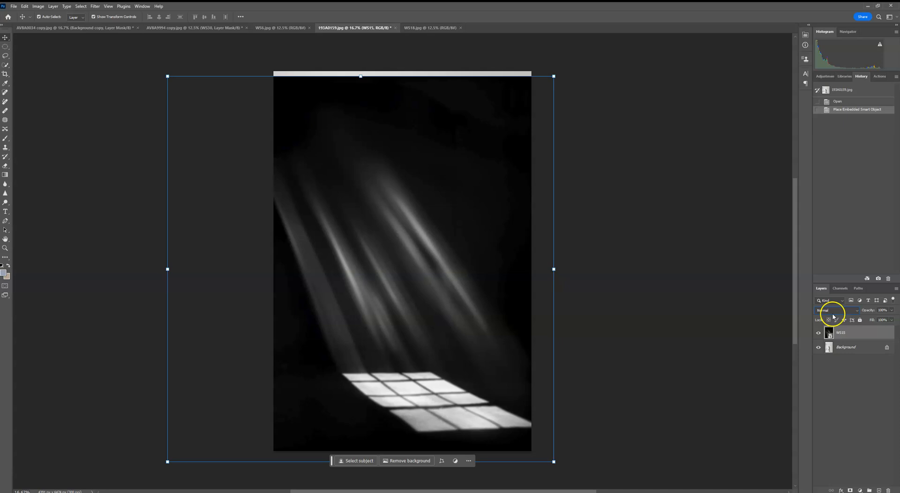
pyautogui.click(837, 310)
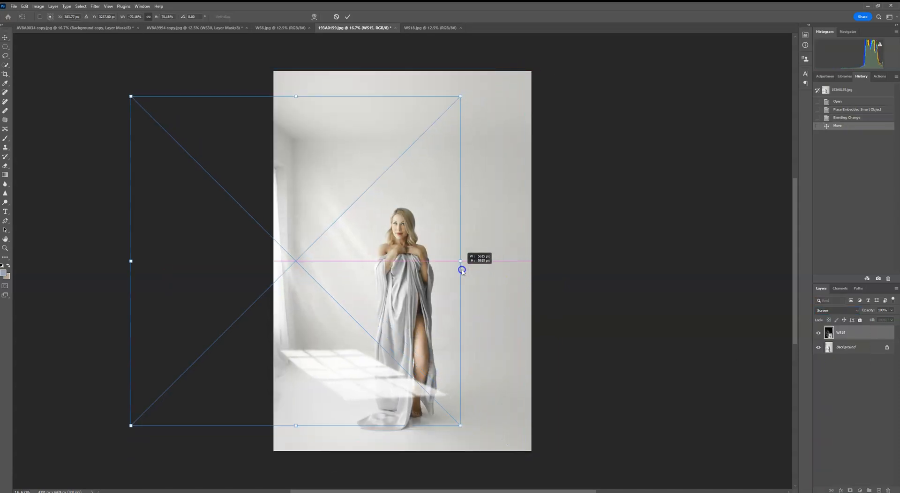
pyautogui.moveTo(462, 270); pyautogui.dragTo(535, 261)
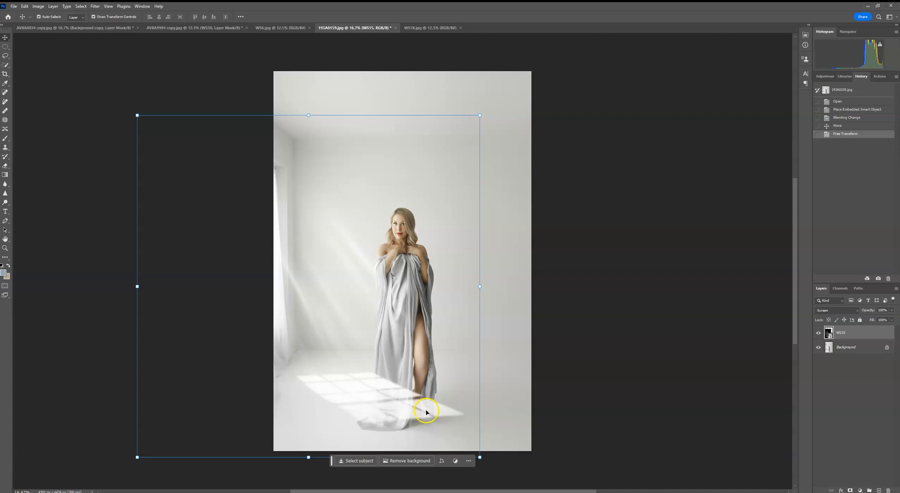
pyautogui.moveTo(391, 431)
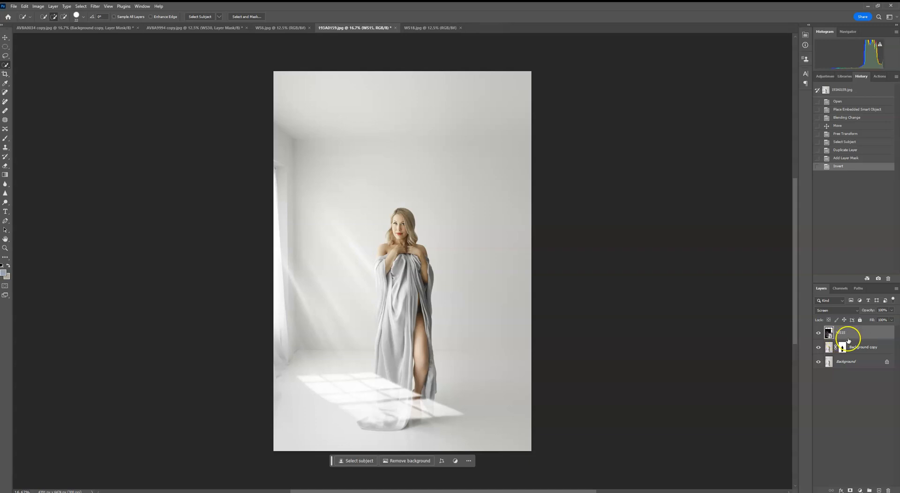
# Clip the window-light overlay to the masked background copy with a clipping mask.
pyautogui.rightClick(847, 333)
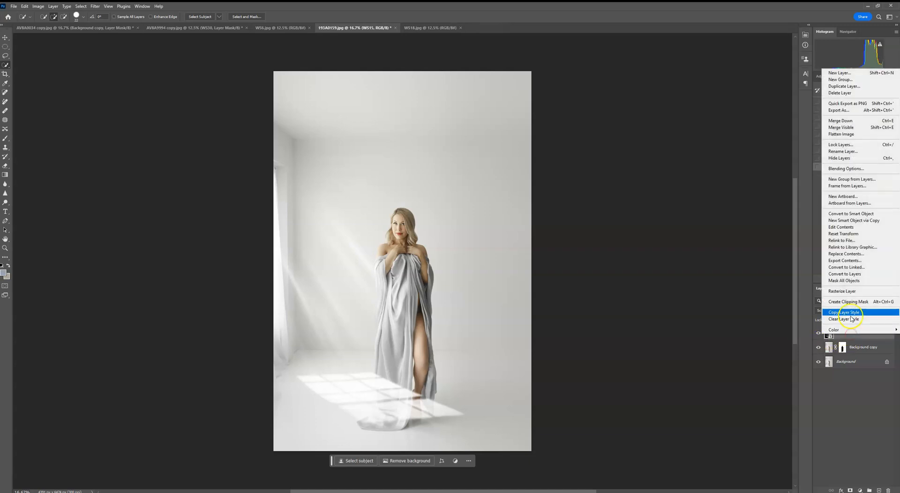
pyautogui.click(849, 301)
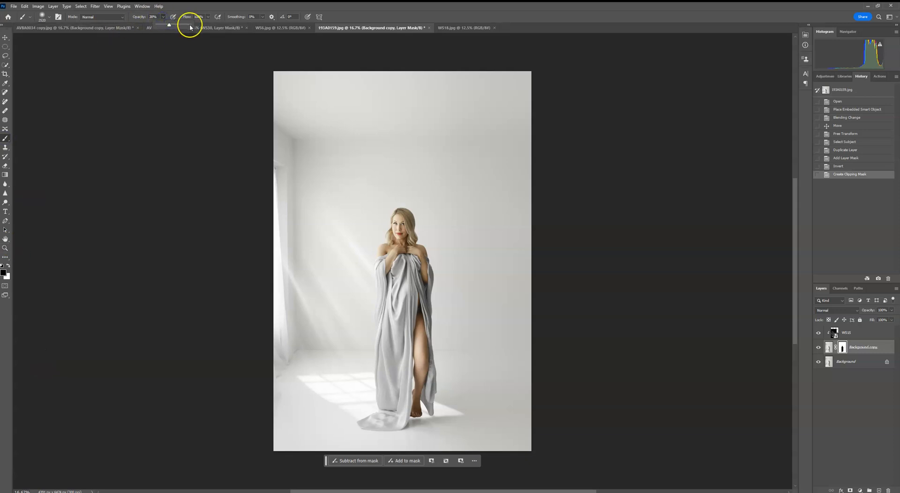
# Paint the copy's mask at low brush flow to soften the light near the wall.
pyautogui.click(453, 433)
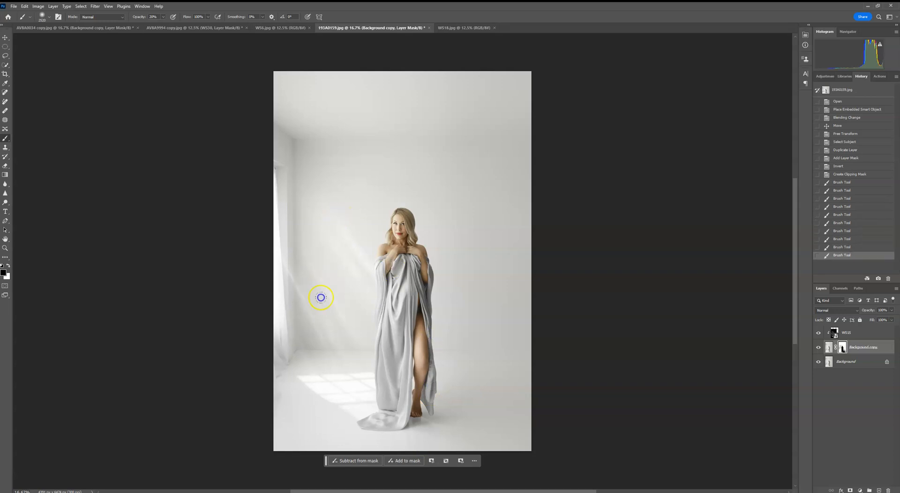
pyautogui.moveTo(321, 297); pyautogui.dragTo(389, 258)
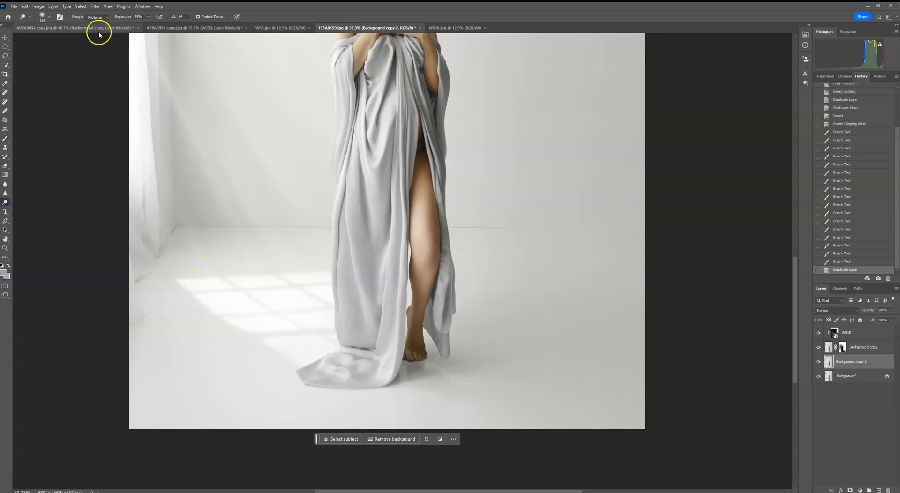
# Dodge the highlights at 50% exposure over the draped fabric folds and lower fabric near the floor.
pyautogui.click(94, 16)
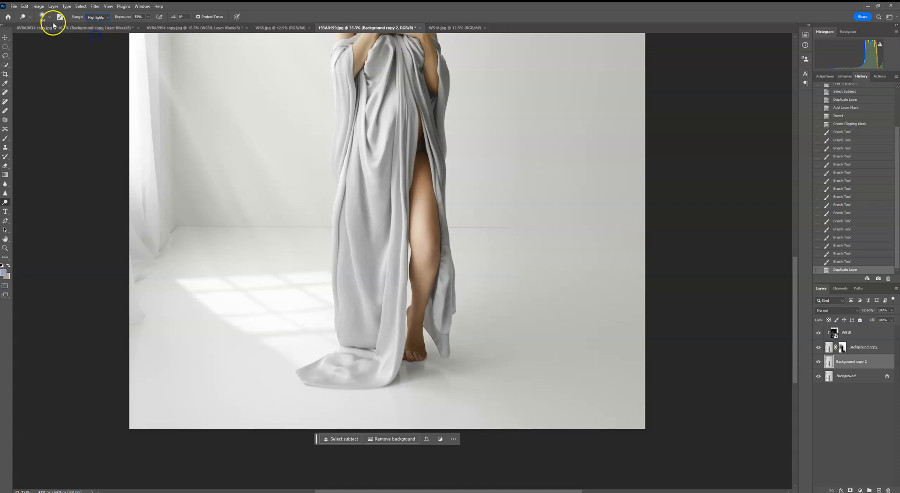
pyautogui.click(139, 16)
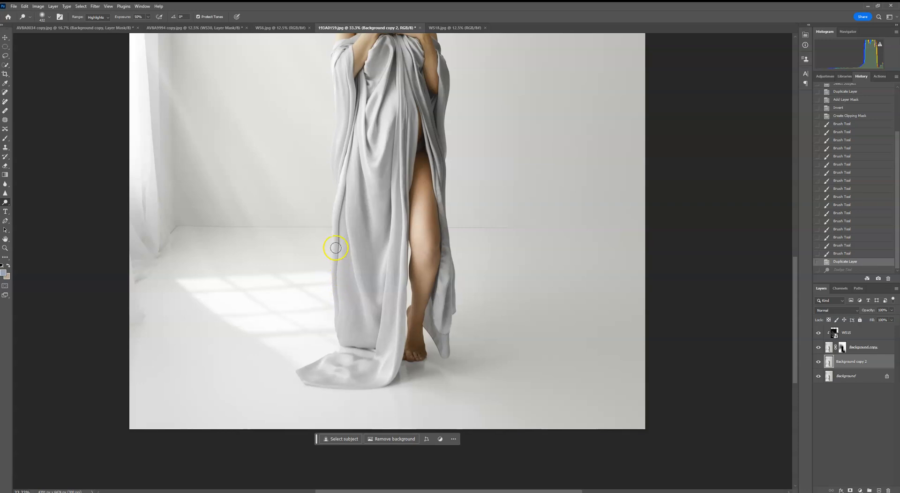
pyautogui.moveTo(335, 248); pyautogui.dragTo(336, 349)
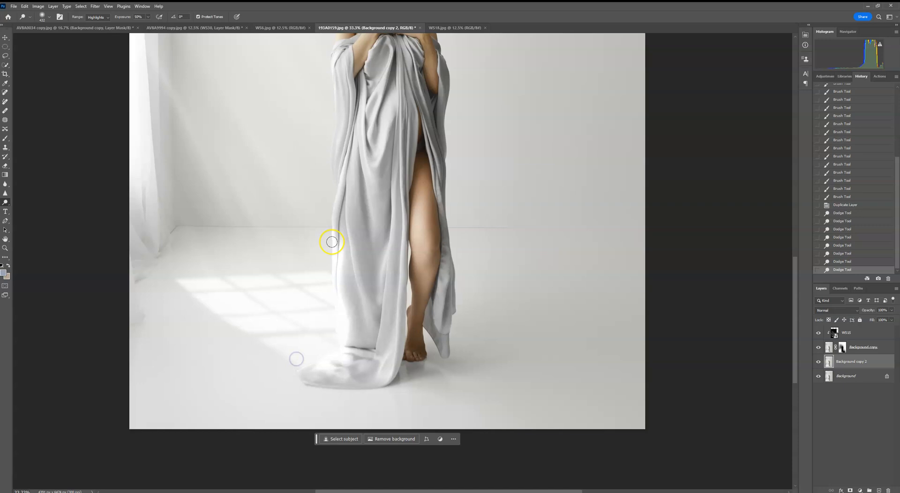
pyautogui.moveTo(332, 241); pyautogui.dragTo(370, 285)
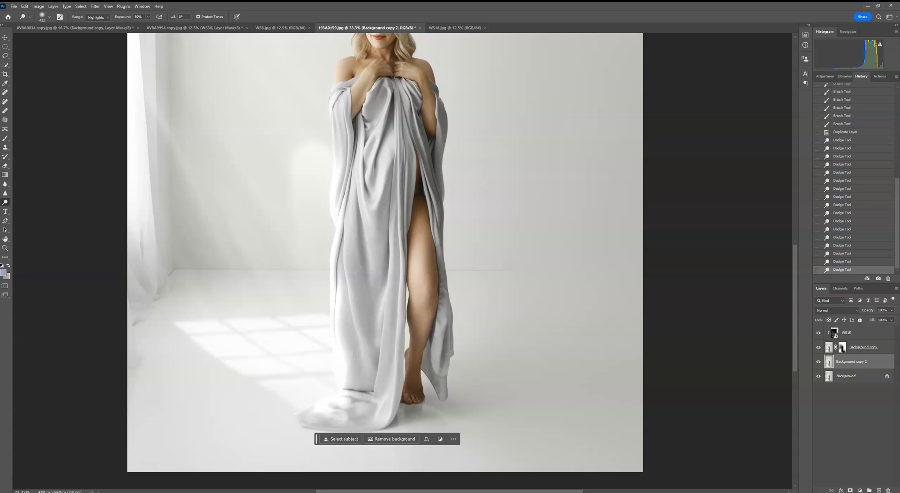
# Lower the dodged layer's opacity, then hide it to compare against the unedited photo.
pyautogui.click(876, 319)
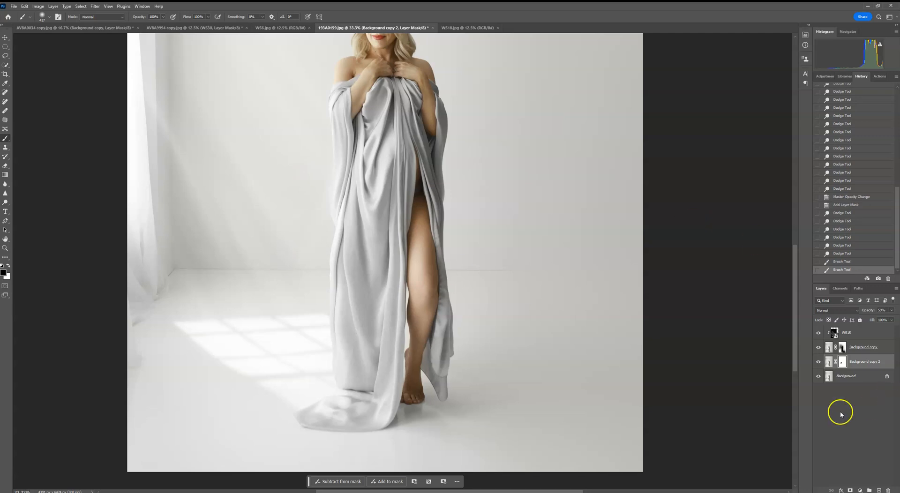
pyautogui.click(819, 347)
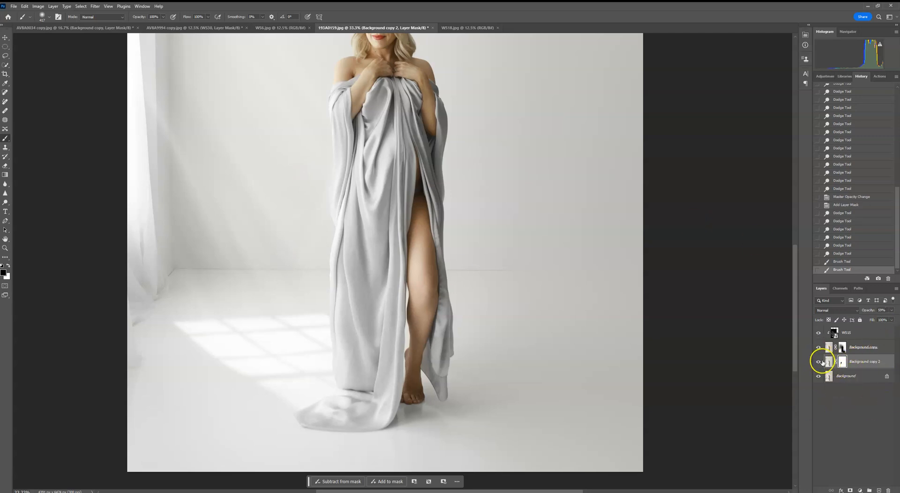
pyautogui.click(819, 362)
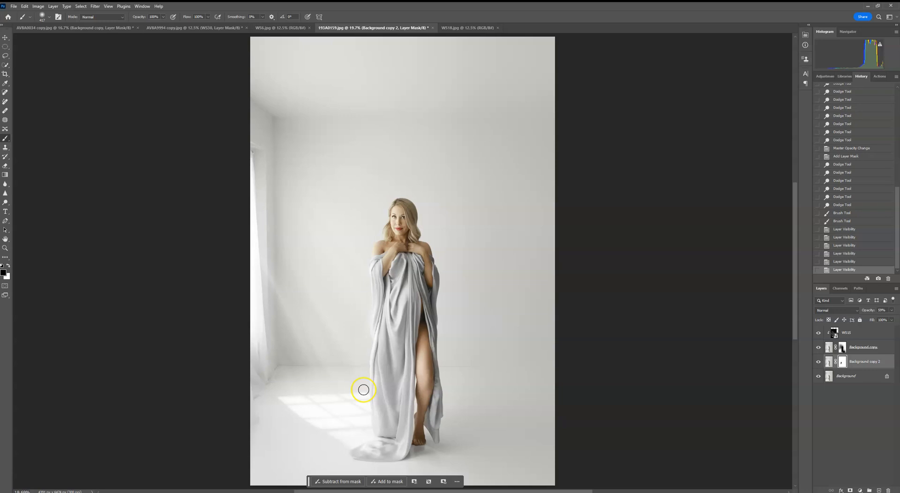
pyautogui.moveTo(367, 442)
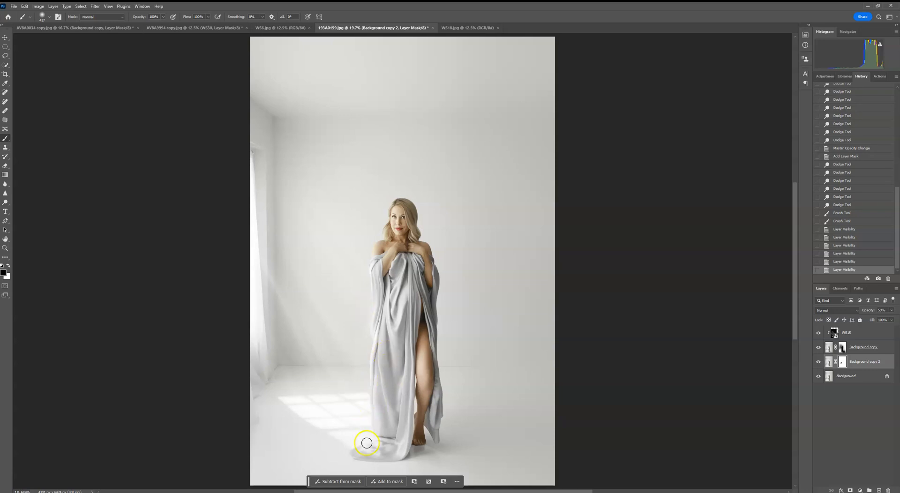
pyautogui.moveTo(500, 274)
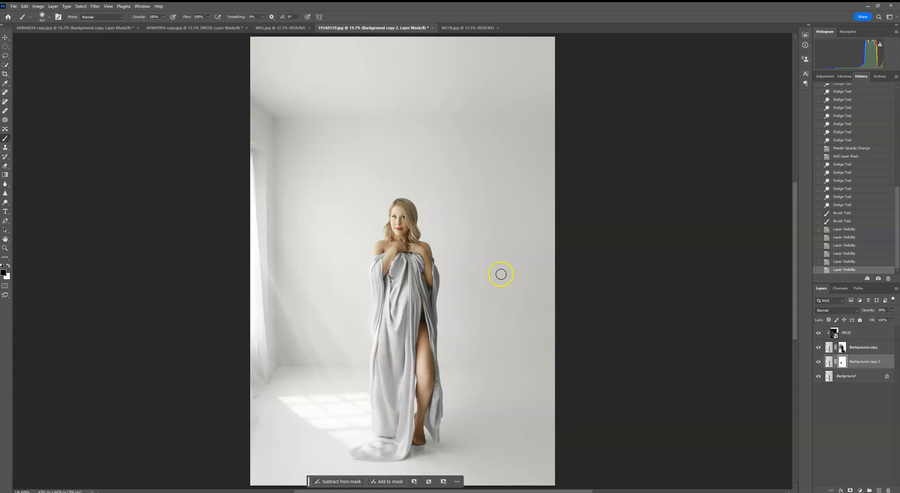
pyautogui.moveTo(528, 182)
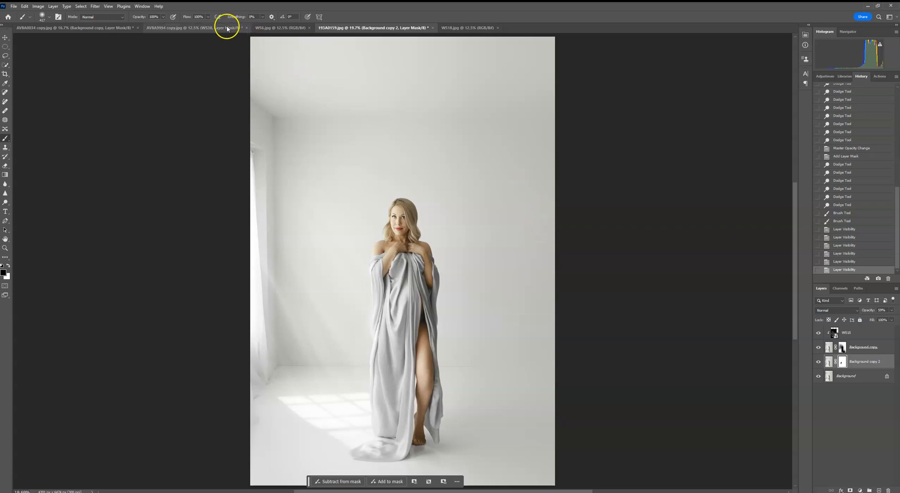
# Angle the window overlay in perspective across the floor, then switch to the window image on black.
pyautogui.click(193, 27)
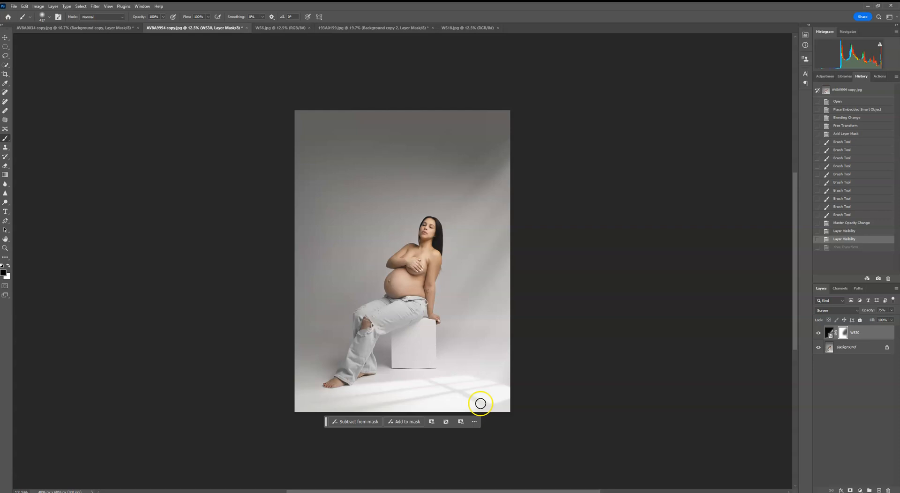
pyautogui.click(372, 27)
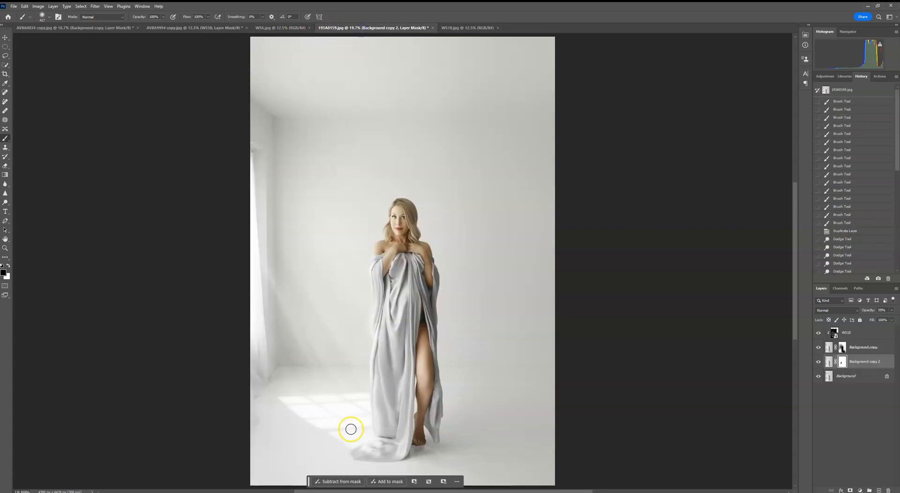
pyautogui.moveTo(324, 344)
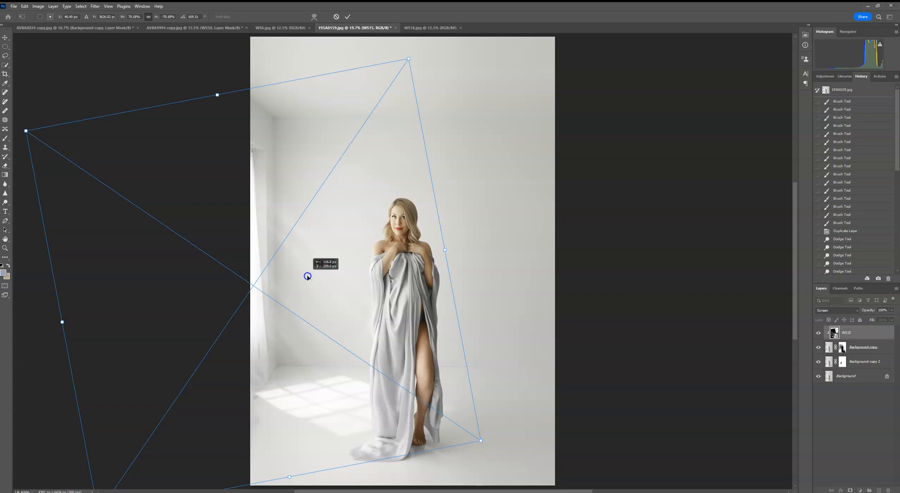
pyautogui.moveTo(307, 277); pyautogui.dragTo(313, 277)
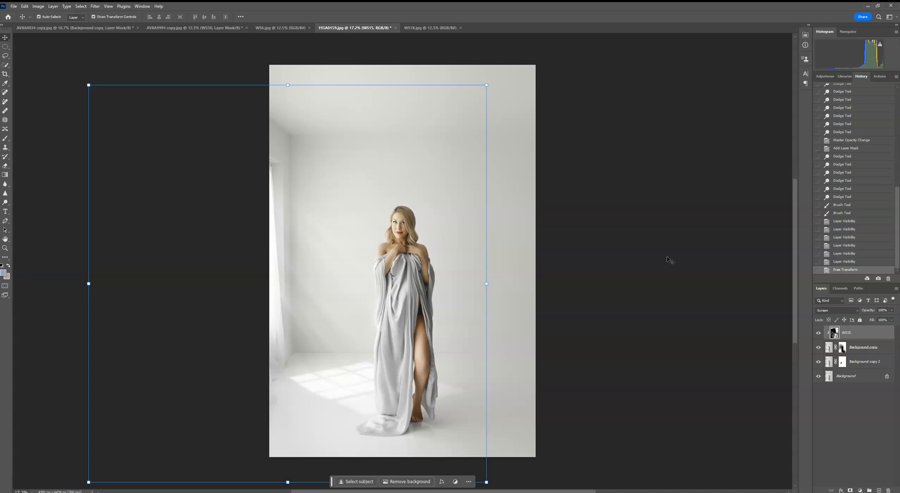
pyautogui.click(280, 27)
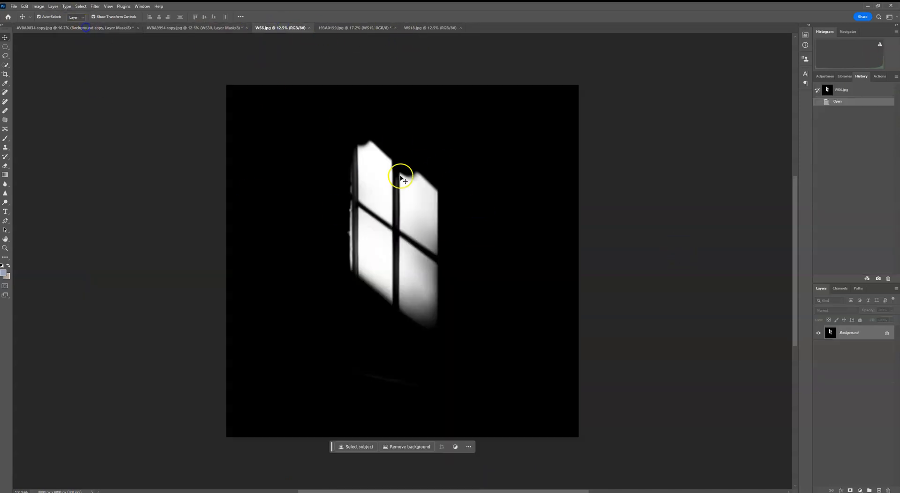
# Review the dark blue maternity portrait, then switch to the portrait seated on a white cube.
pyautogui.click(57, 27)
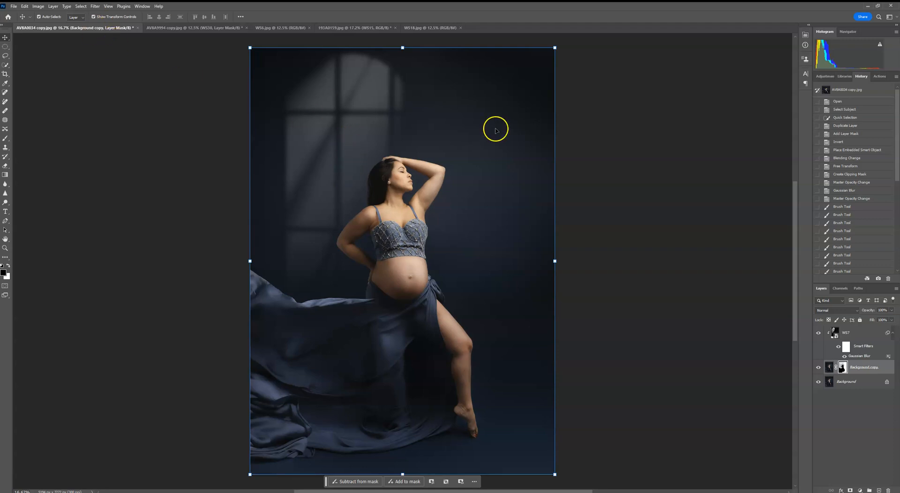
pyautogui.moveTo(701, 264)
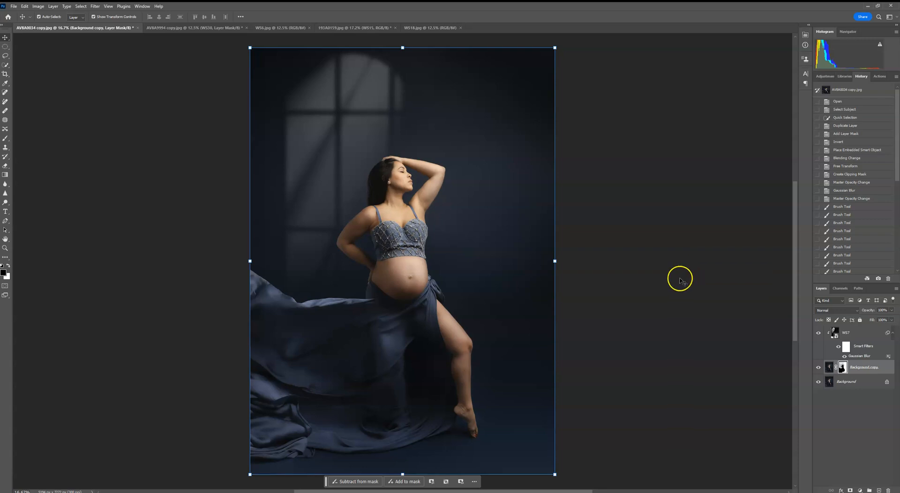
pyautogui.moveTo(669, 251)
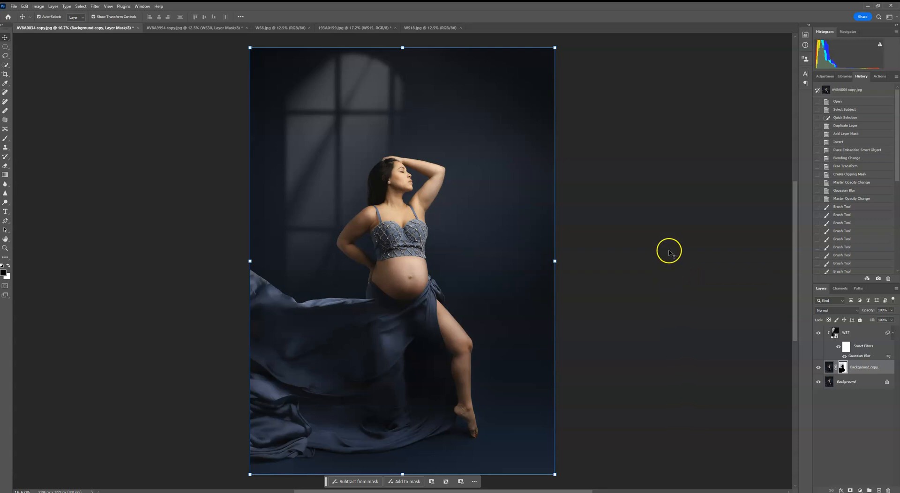
pyautogui.moveTo(672, 251)
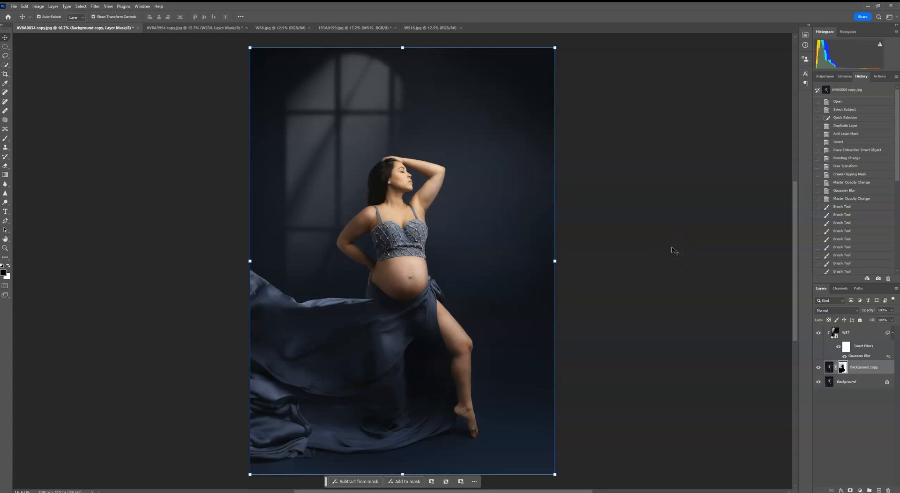
pyautogui.moveTo(673, 249)
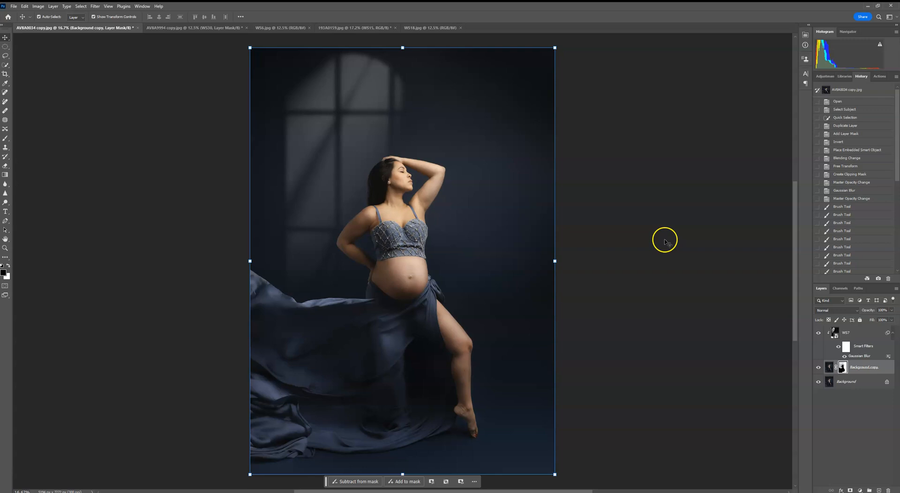
pyautogui.moveTo(374, 150)
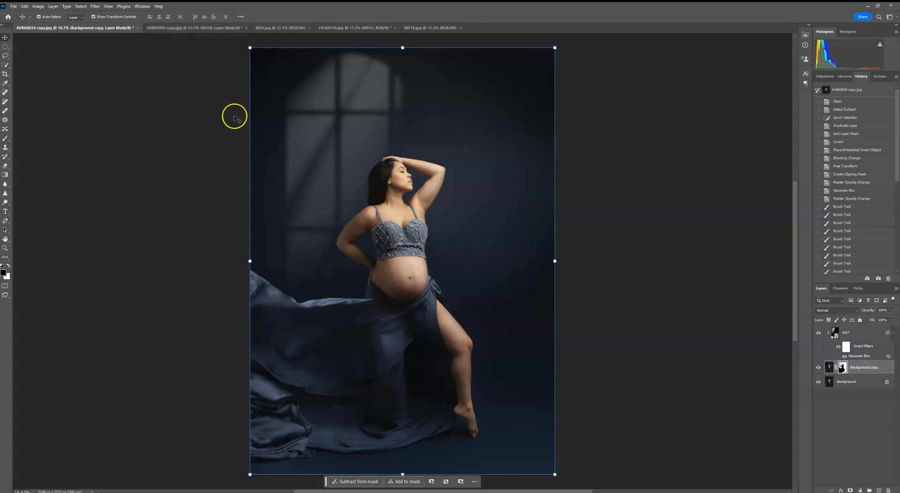
pyautogui.moveTo(235, 105)
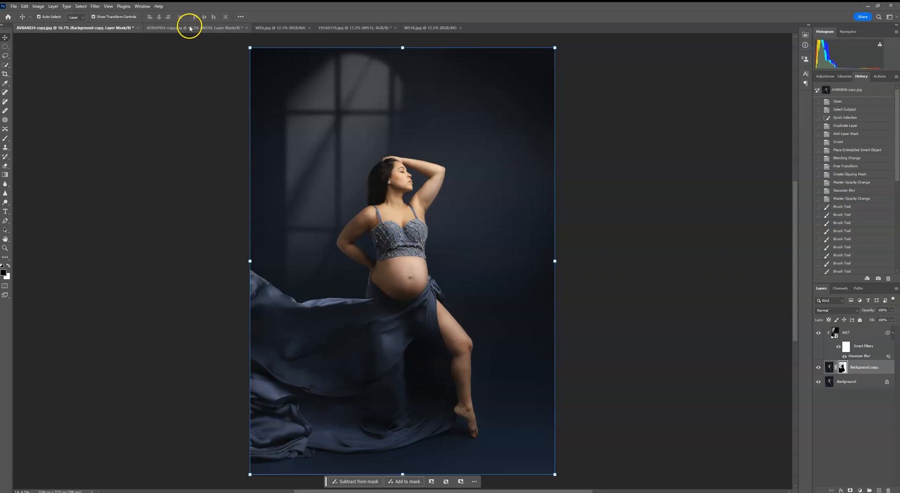
pyautogui.click(167, 27)
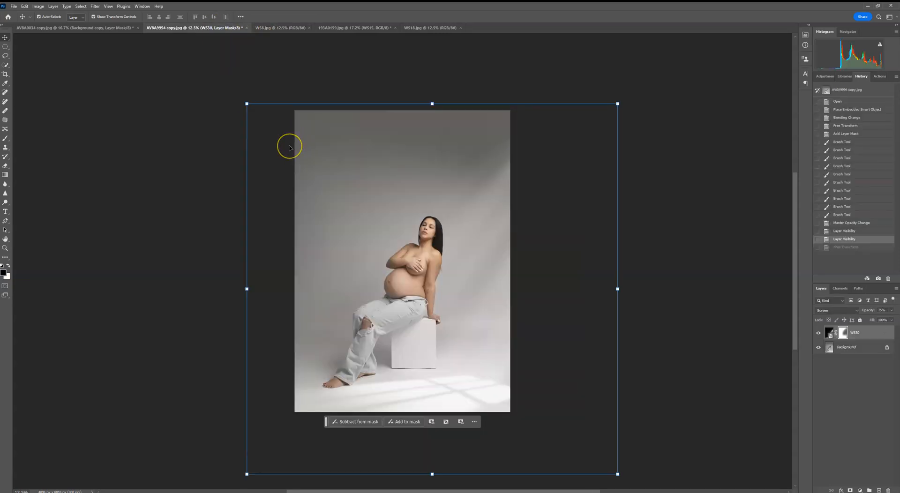
pyautogui.moveTo(173, 135)
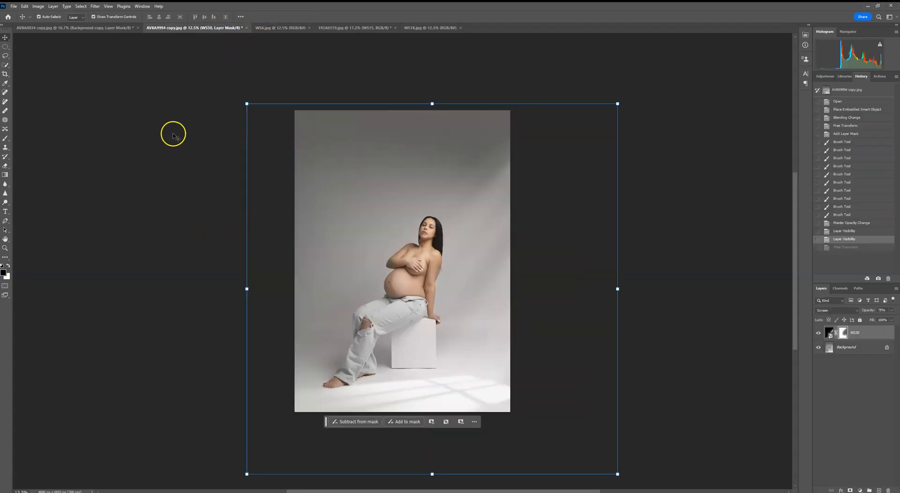